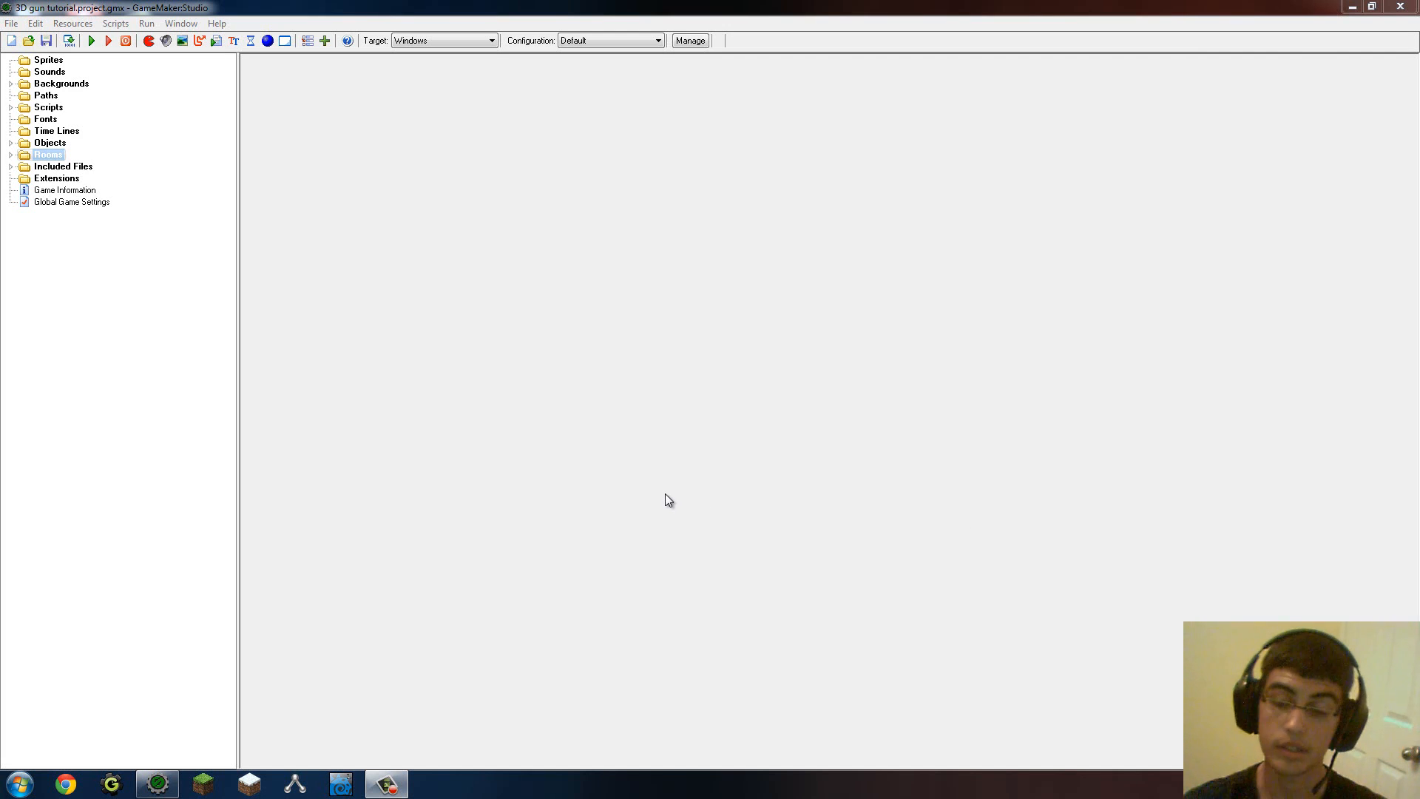
mouse_move(635, 306)
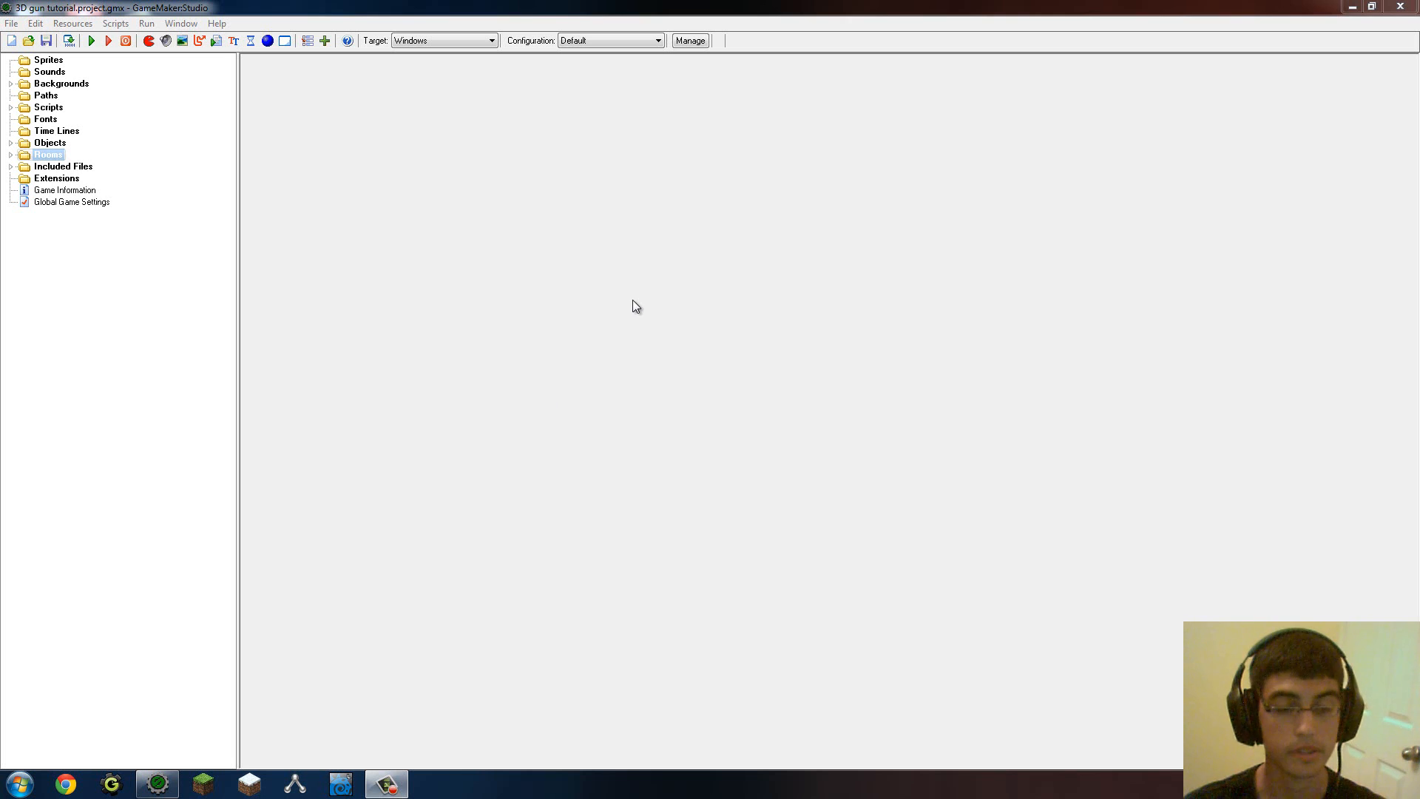
mouse_move(558, 286)
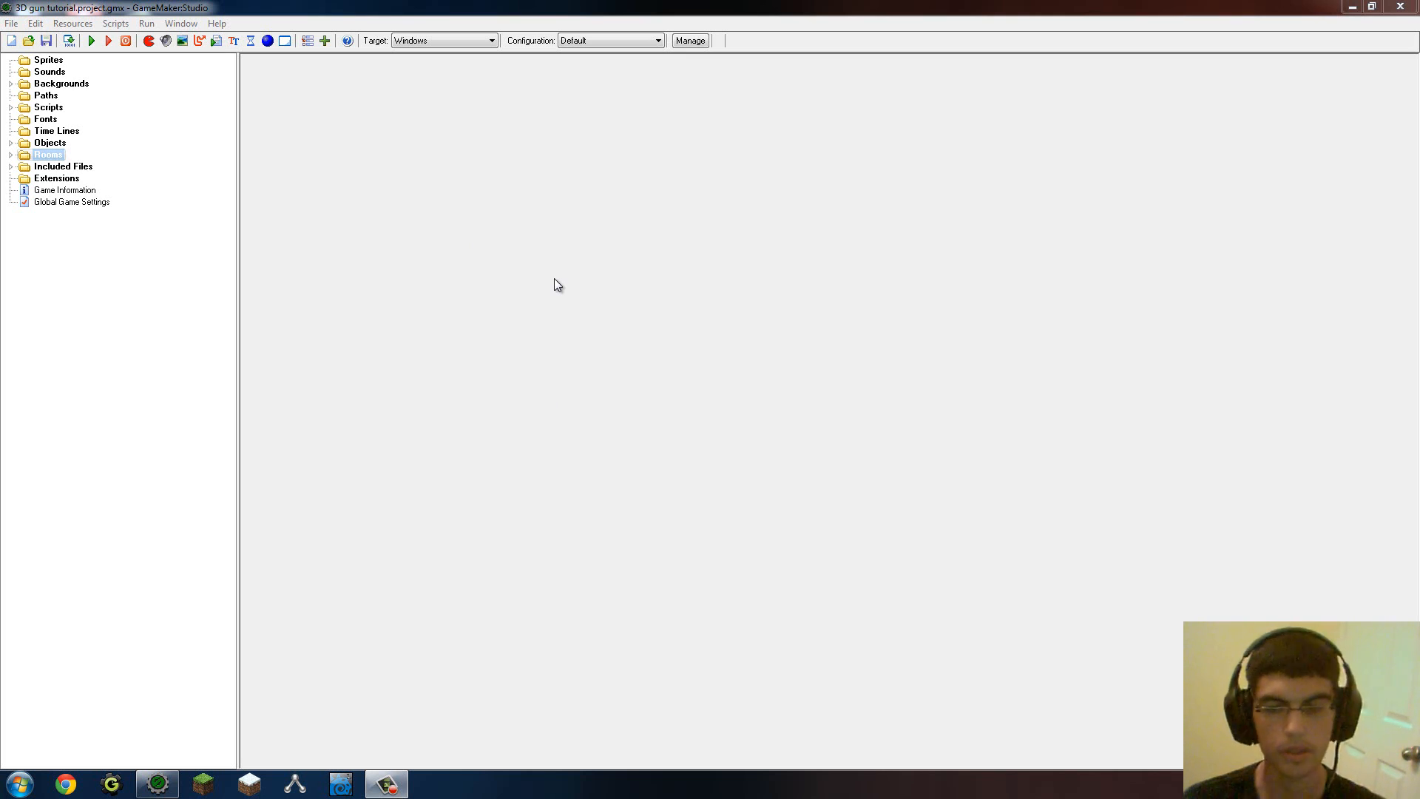
mouse_move(603, 272)
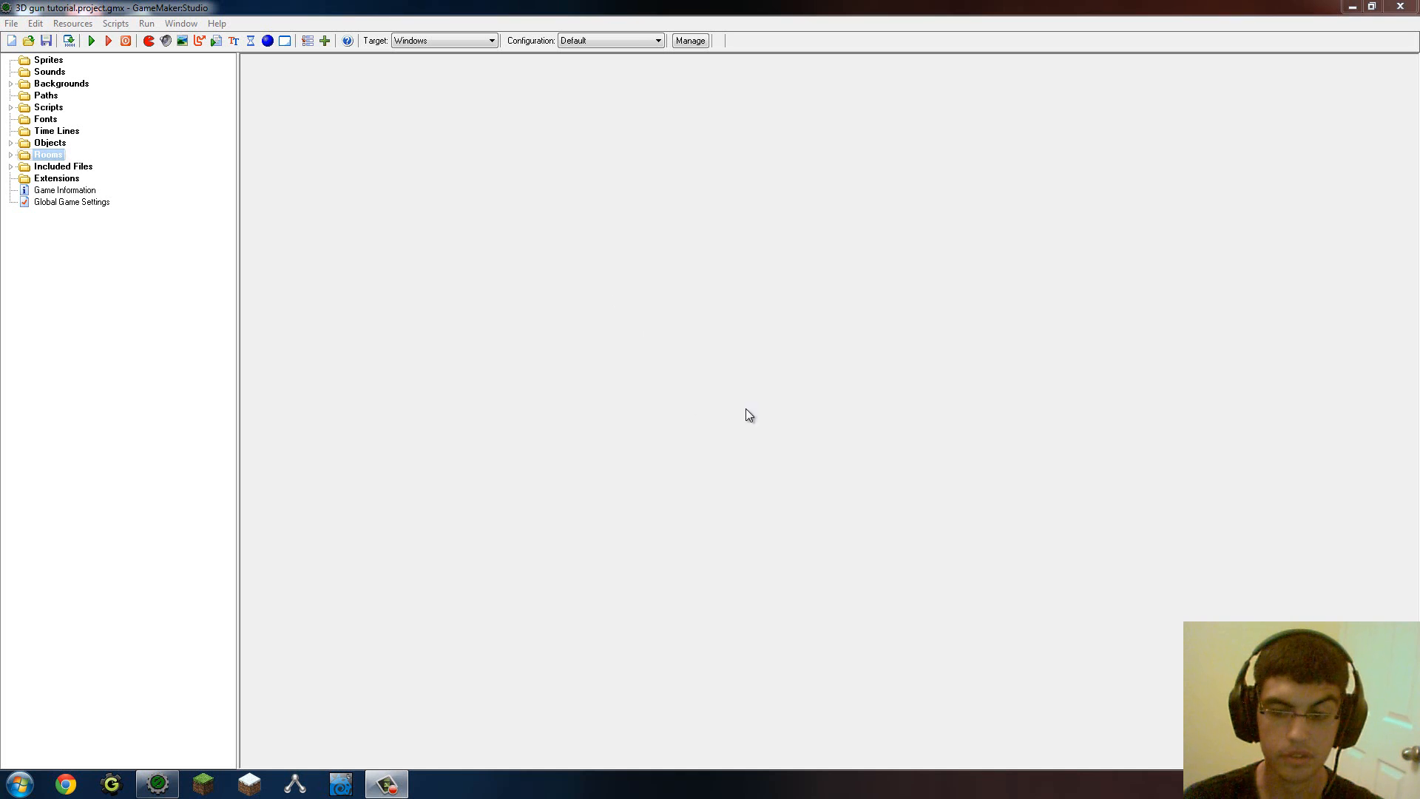
mouse_move(700, 386)
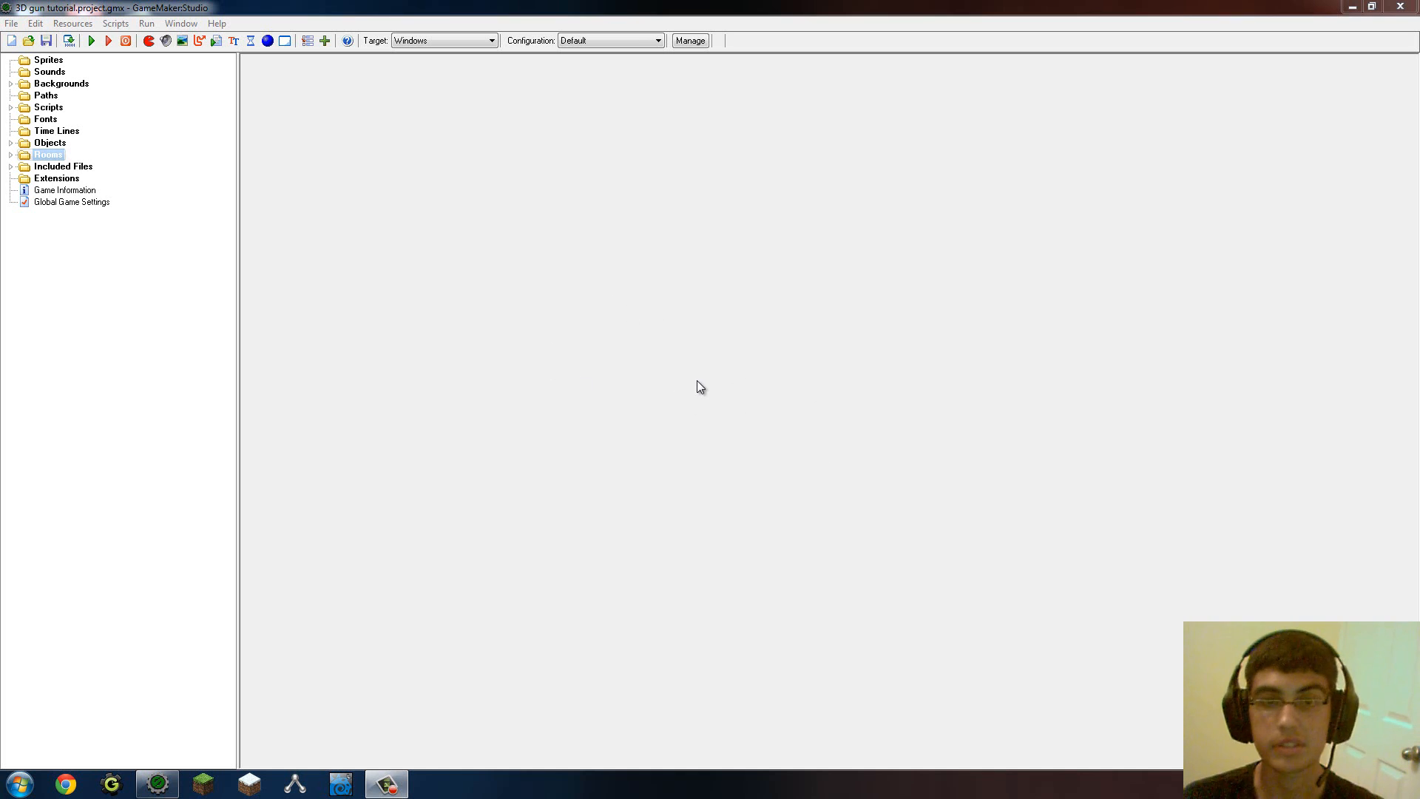
mouse_move(704, 426)
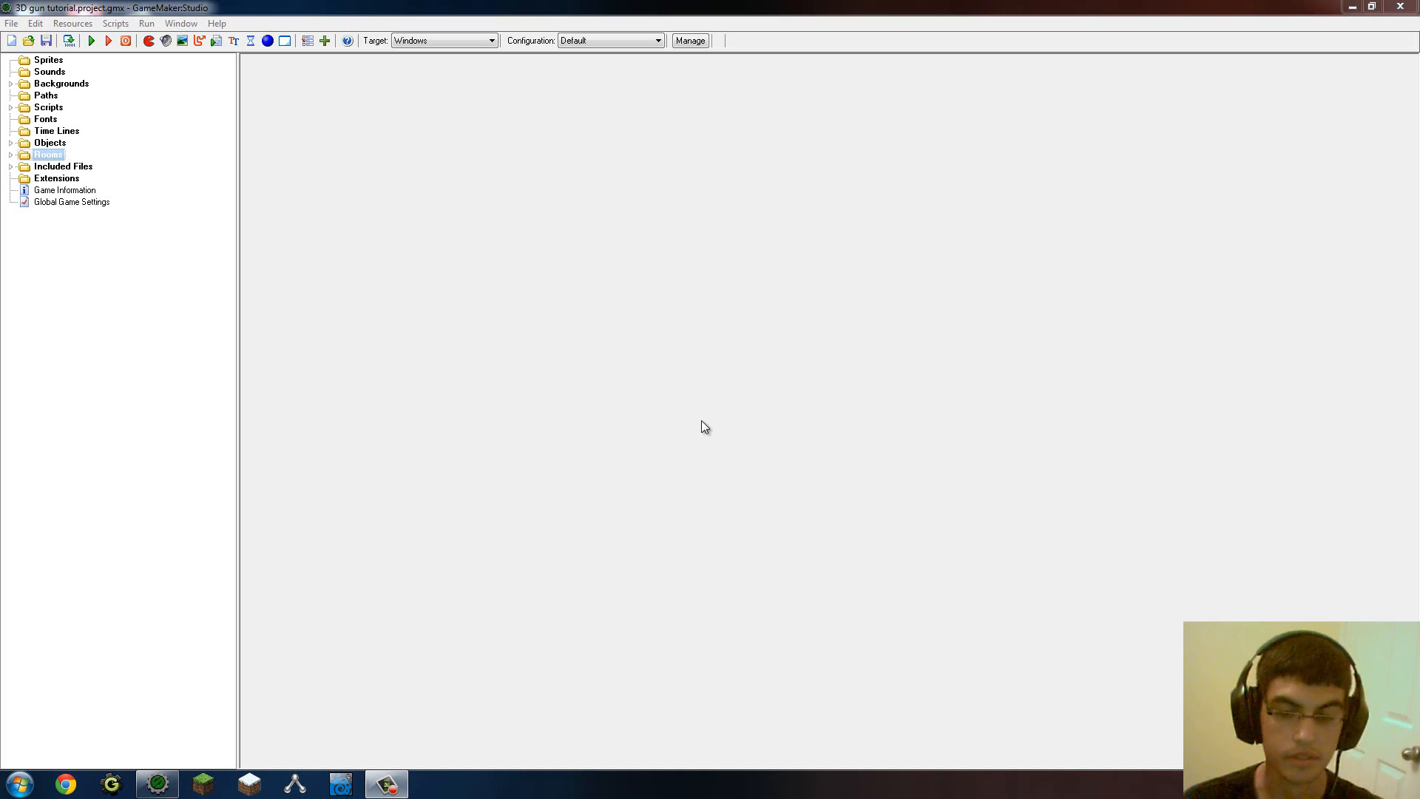
mouse_move(698, 423)
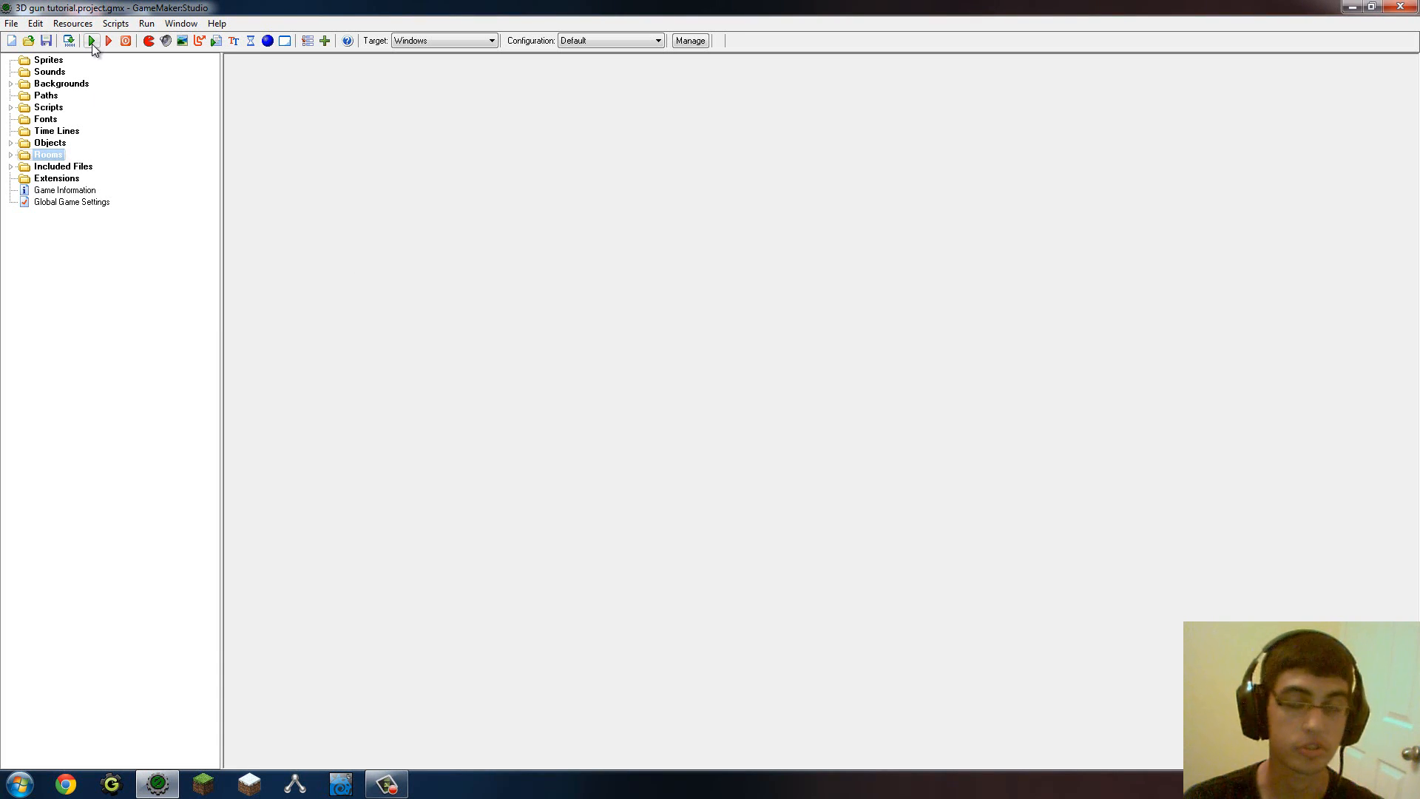
mouse_move(92, 41)
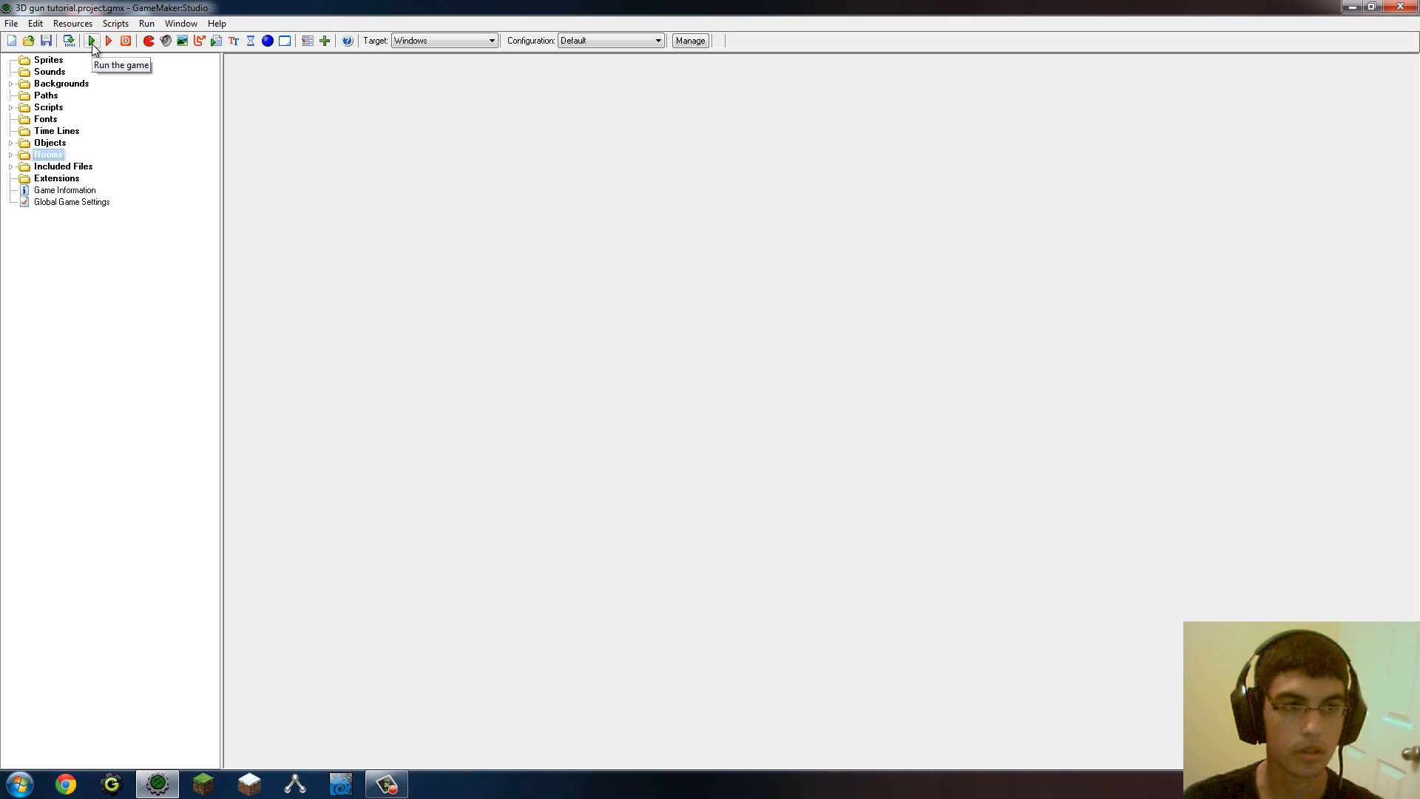
Step: Run the game to see the gun, then bring up obj_control's Start 3D create-event code
left_click(90, 42)
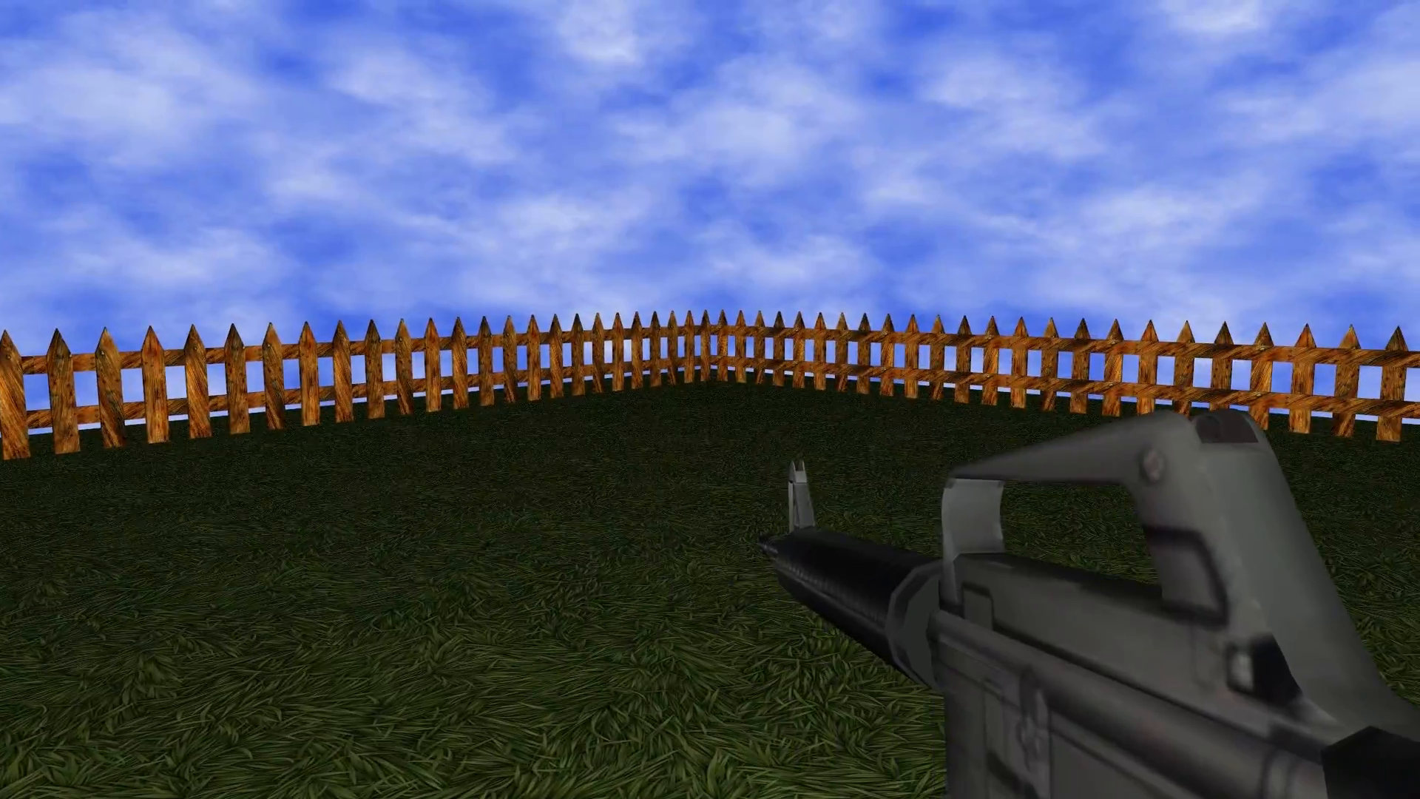
mouse_move(710, 399)
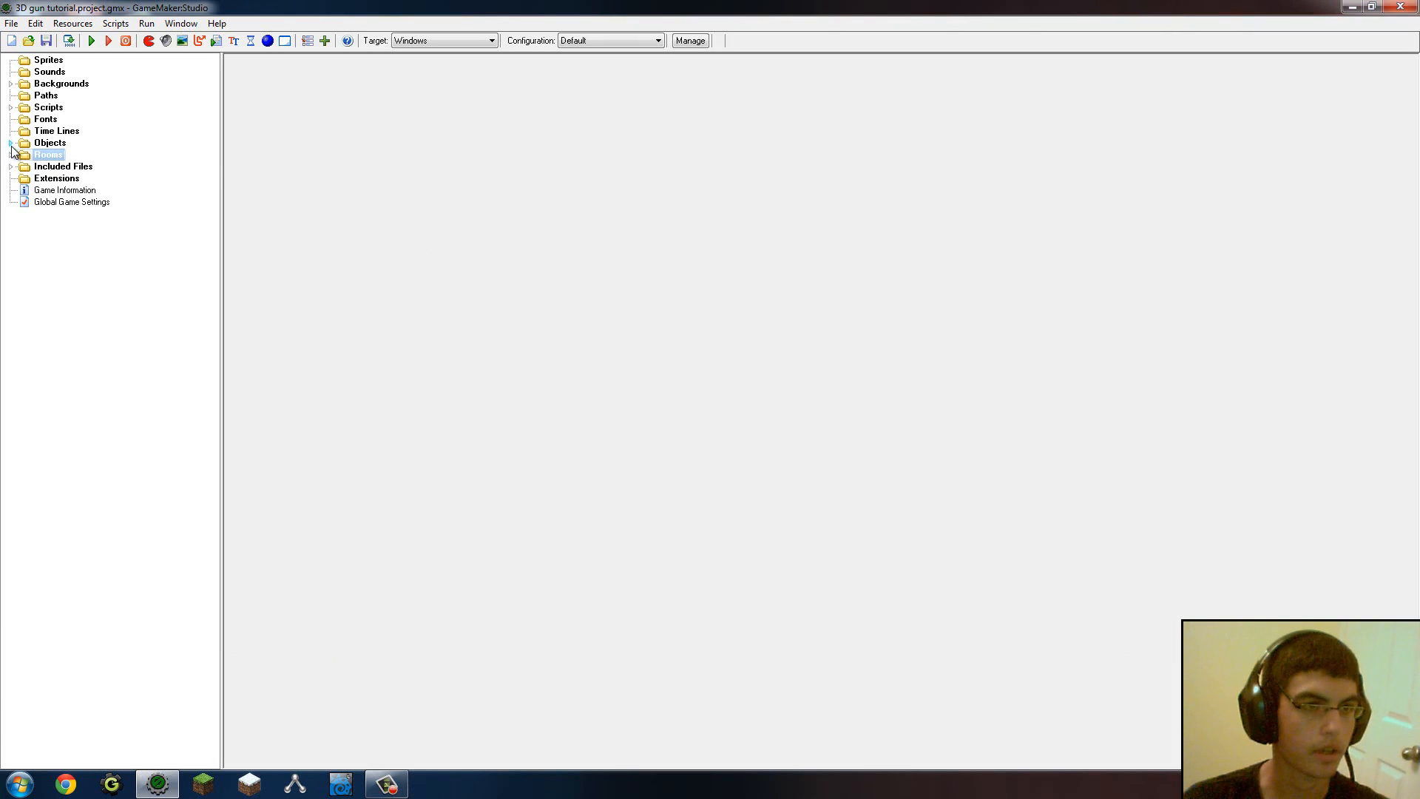
left_click(10, 143)
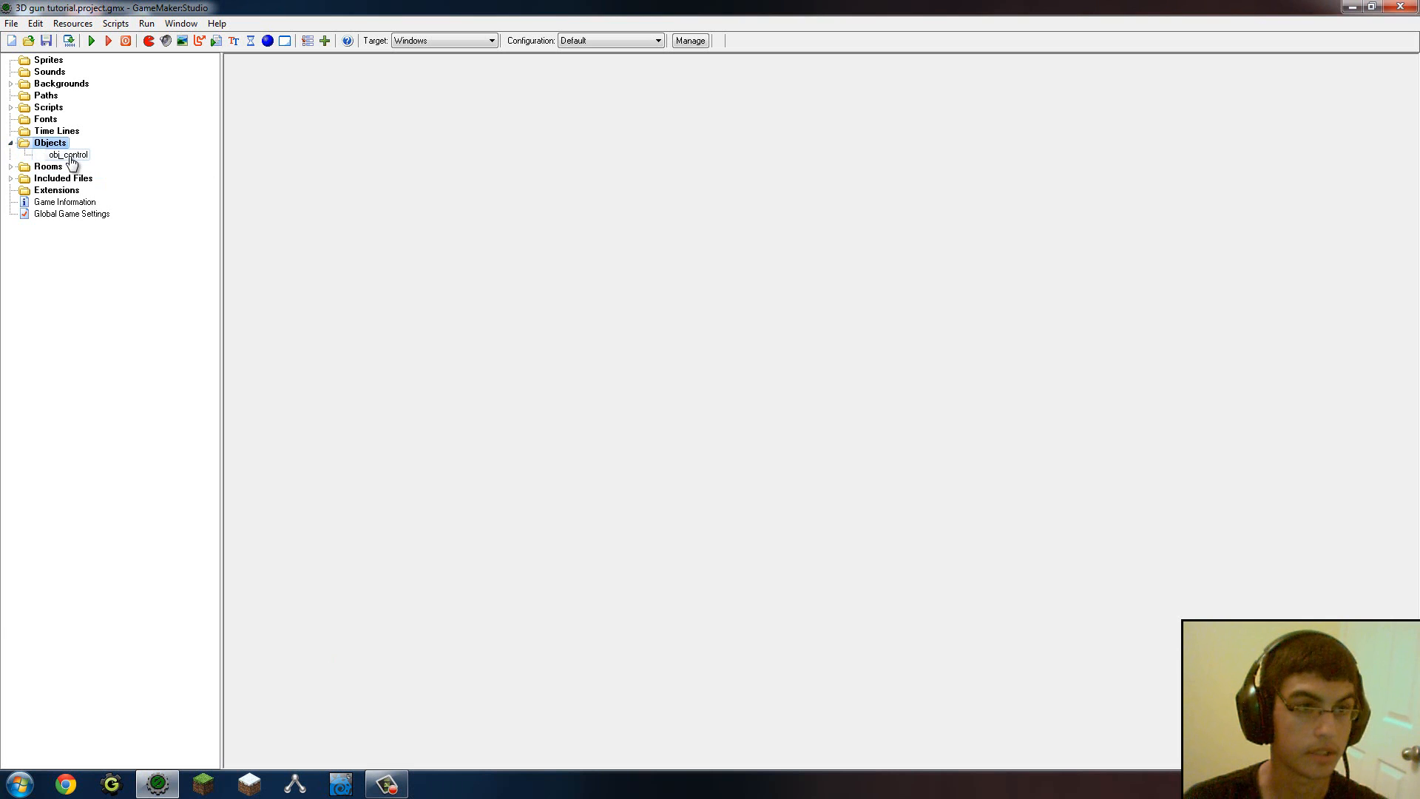
double_click(65, 154)
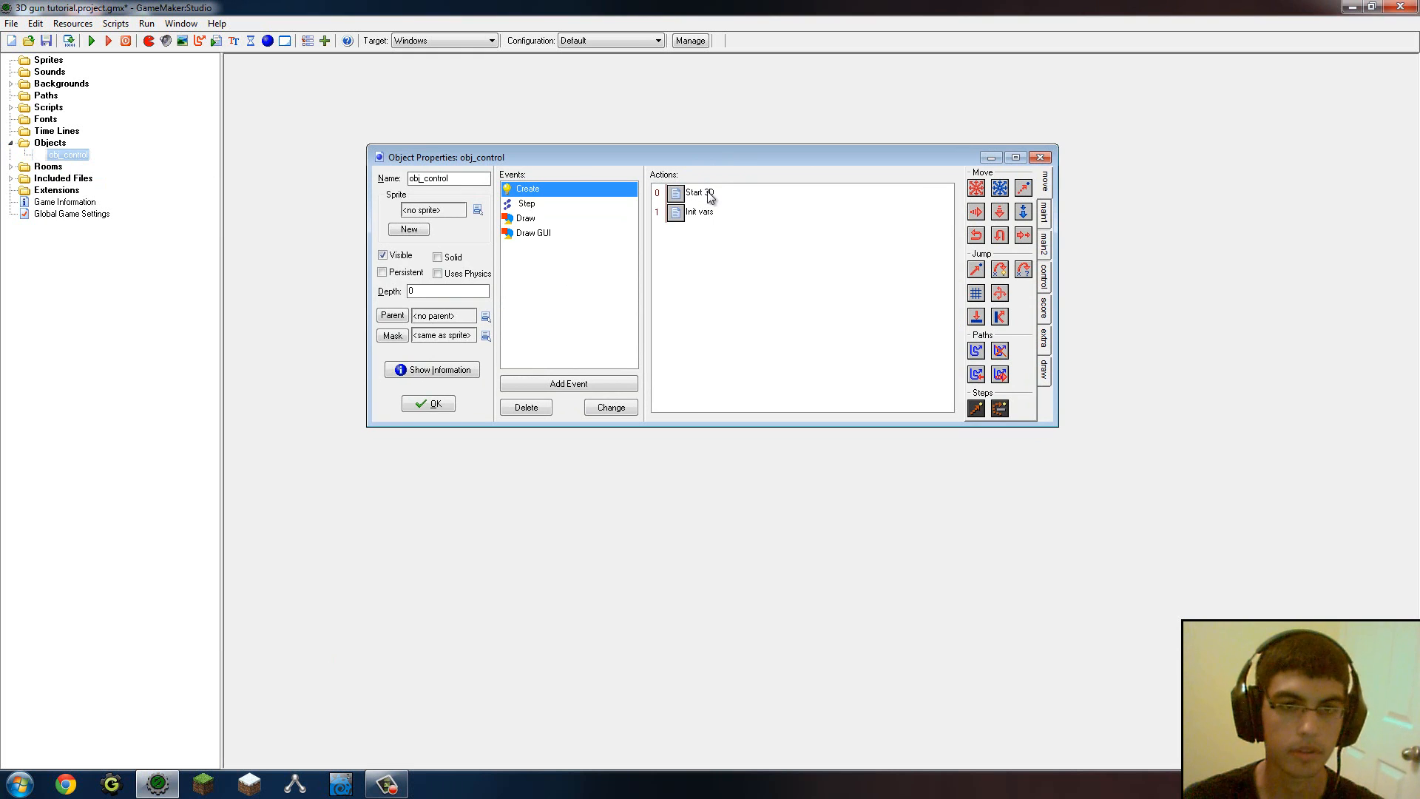
double_click(697, 192)
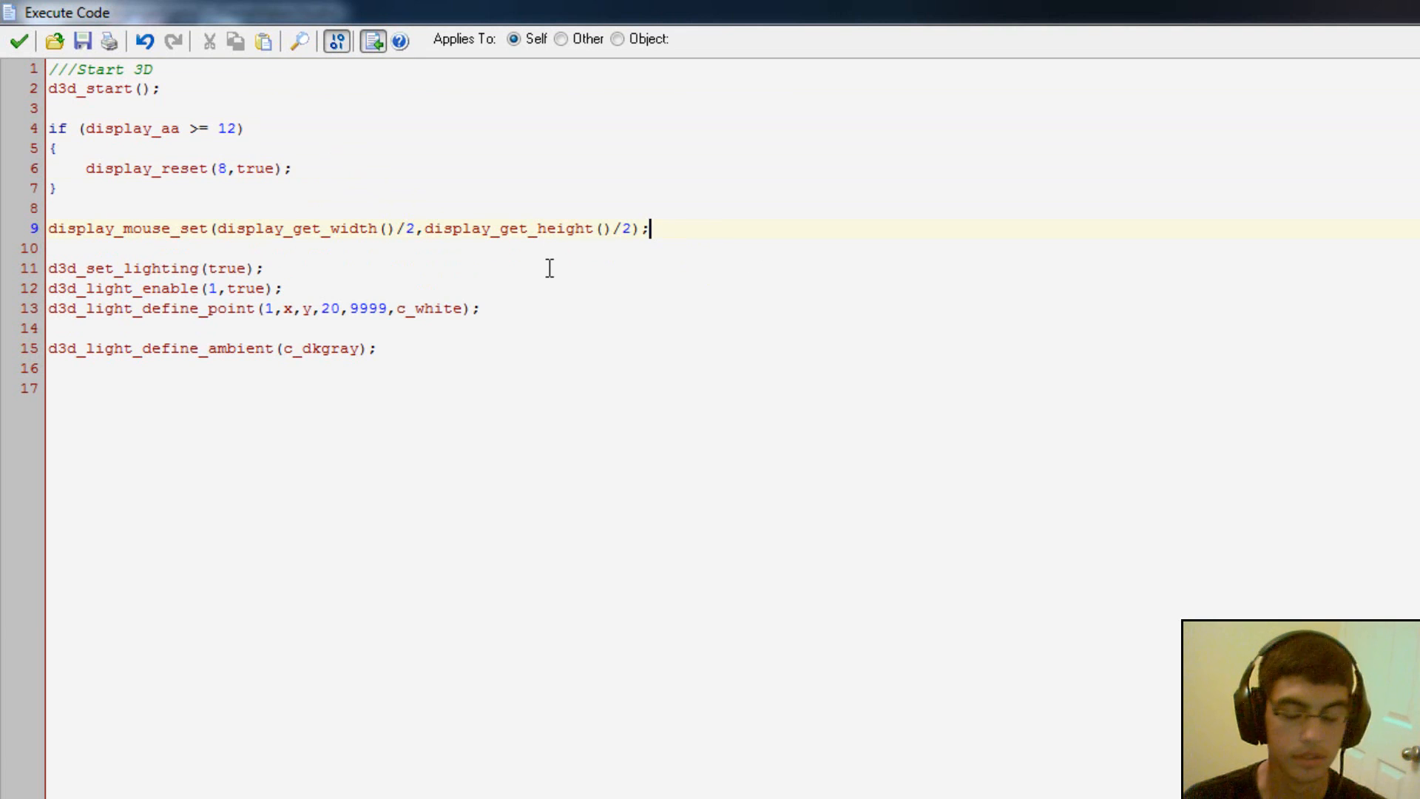
mouse_move(665, 241)
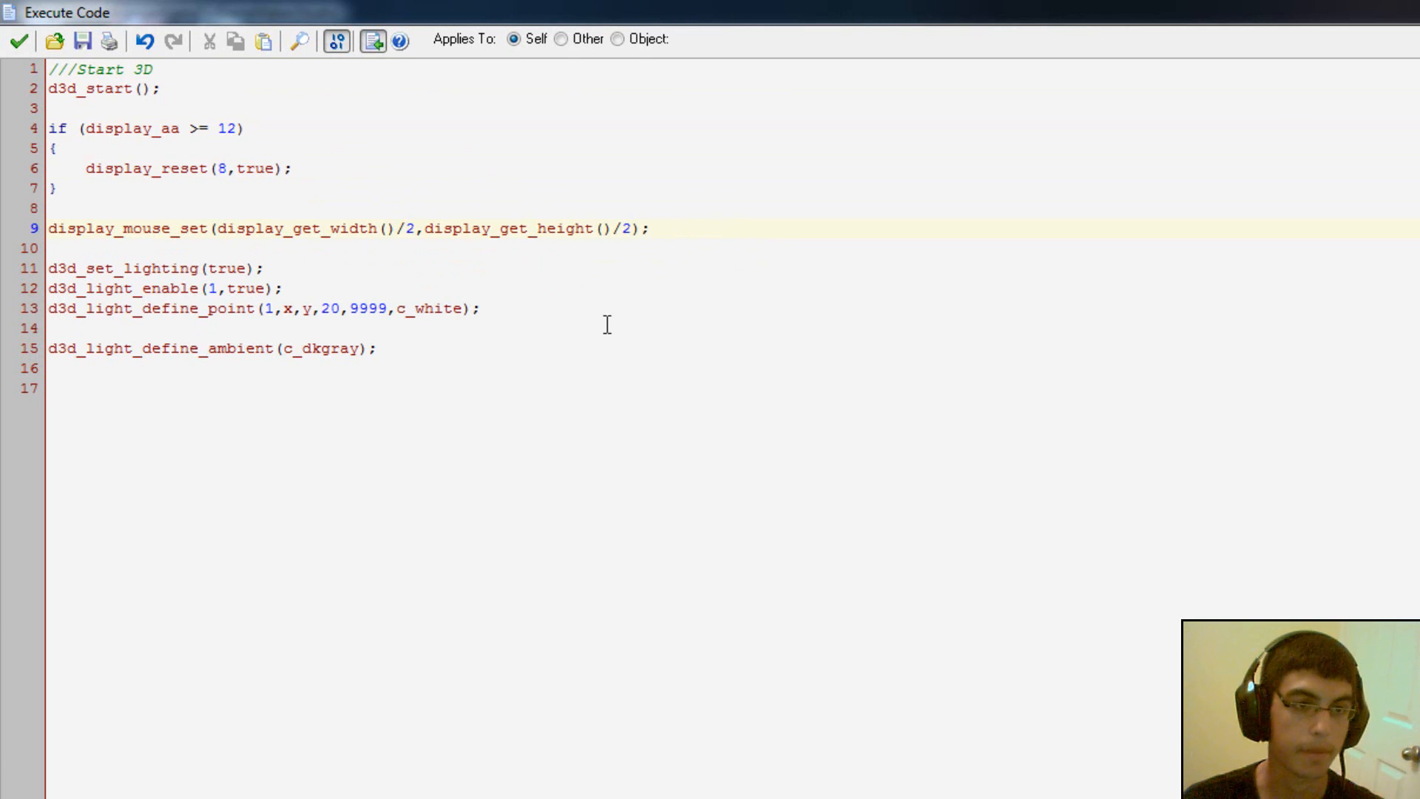
mouse_move(874, 336)
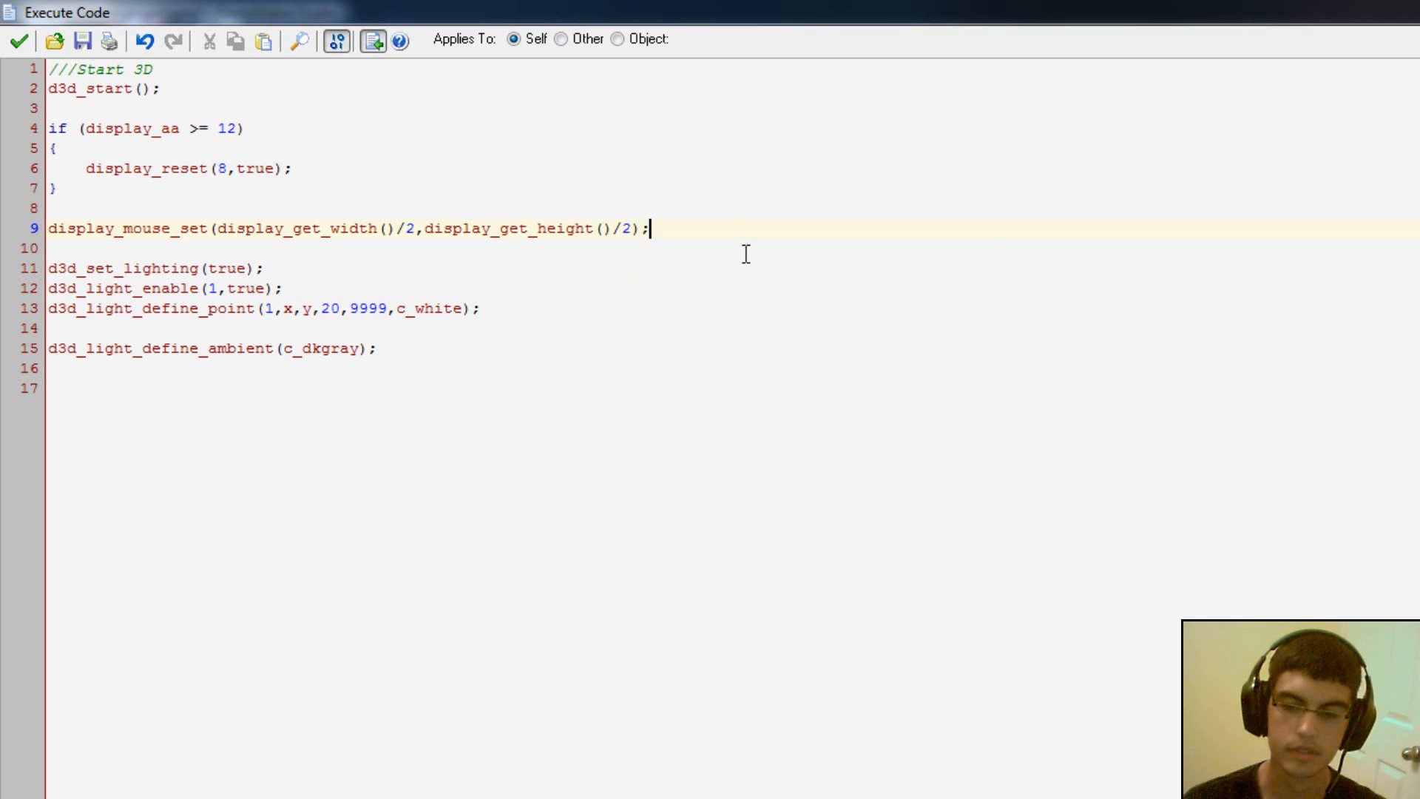
mouse_move(316, 256)
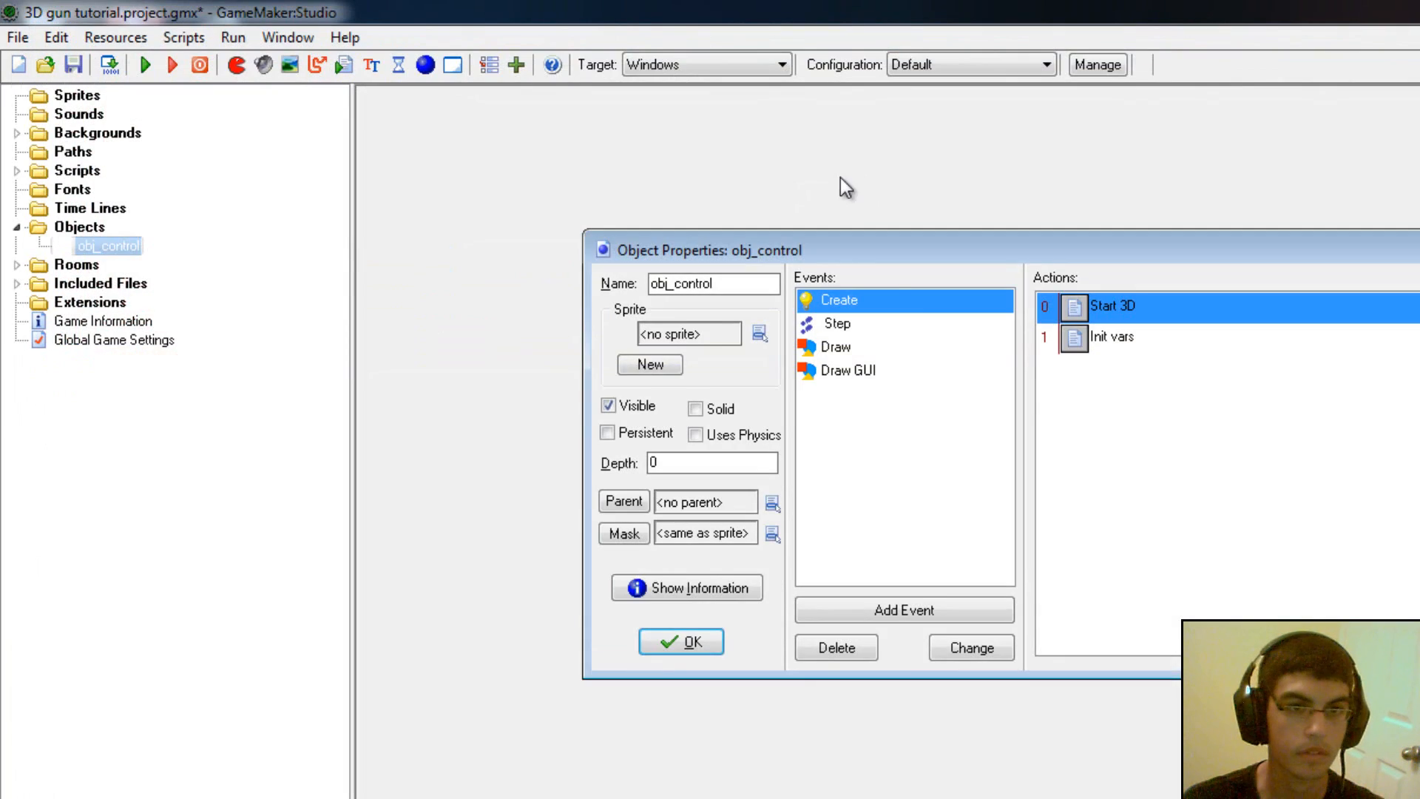
Step: View the Init vars code and expand Included Files to list fence.d3d and m16.d3d
double_click(1113, 336)
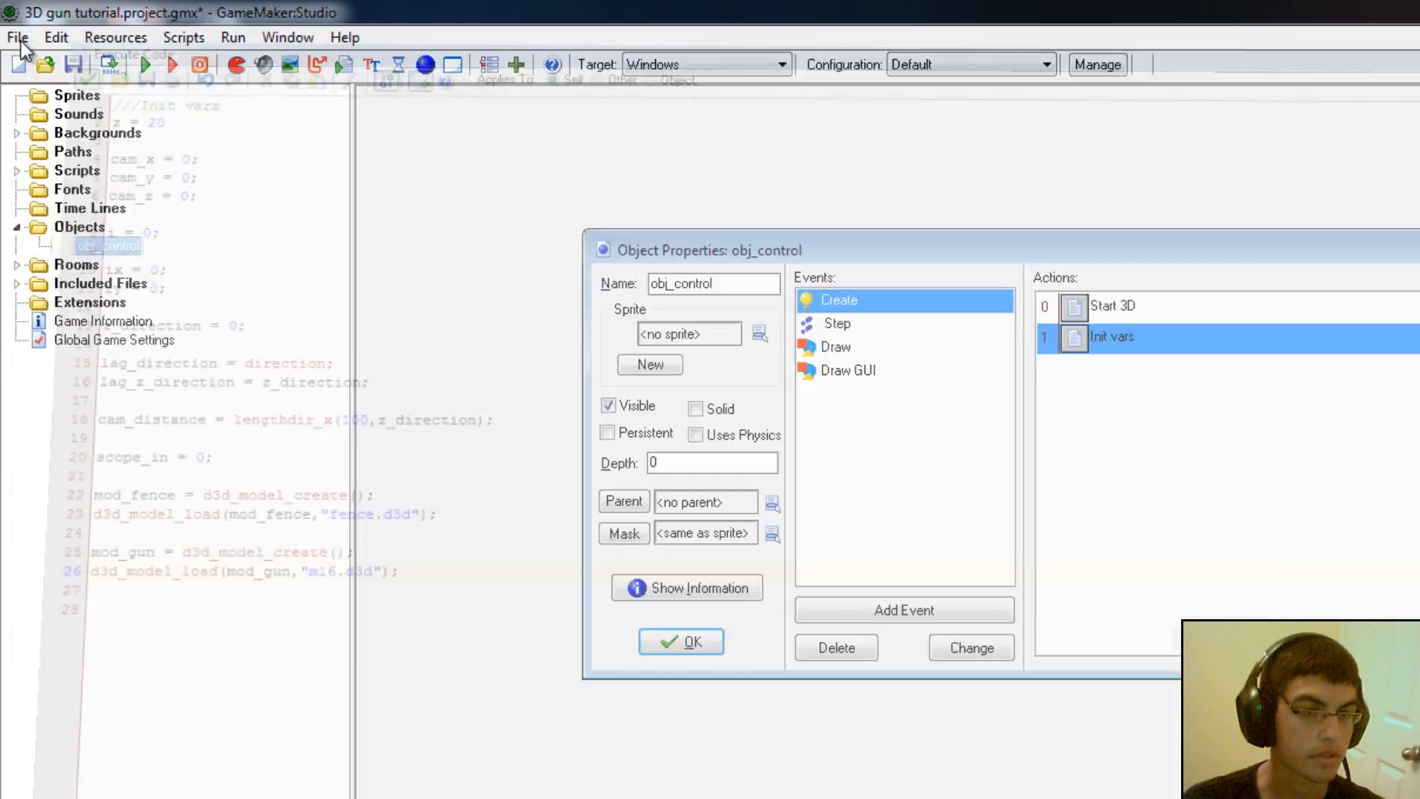
left_click(20, 283)
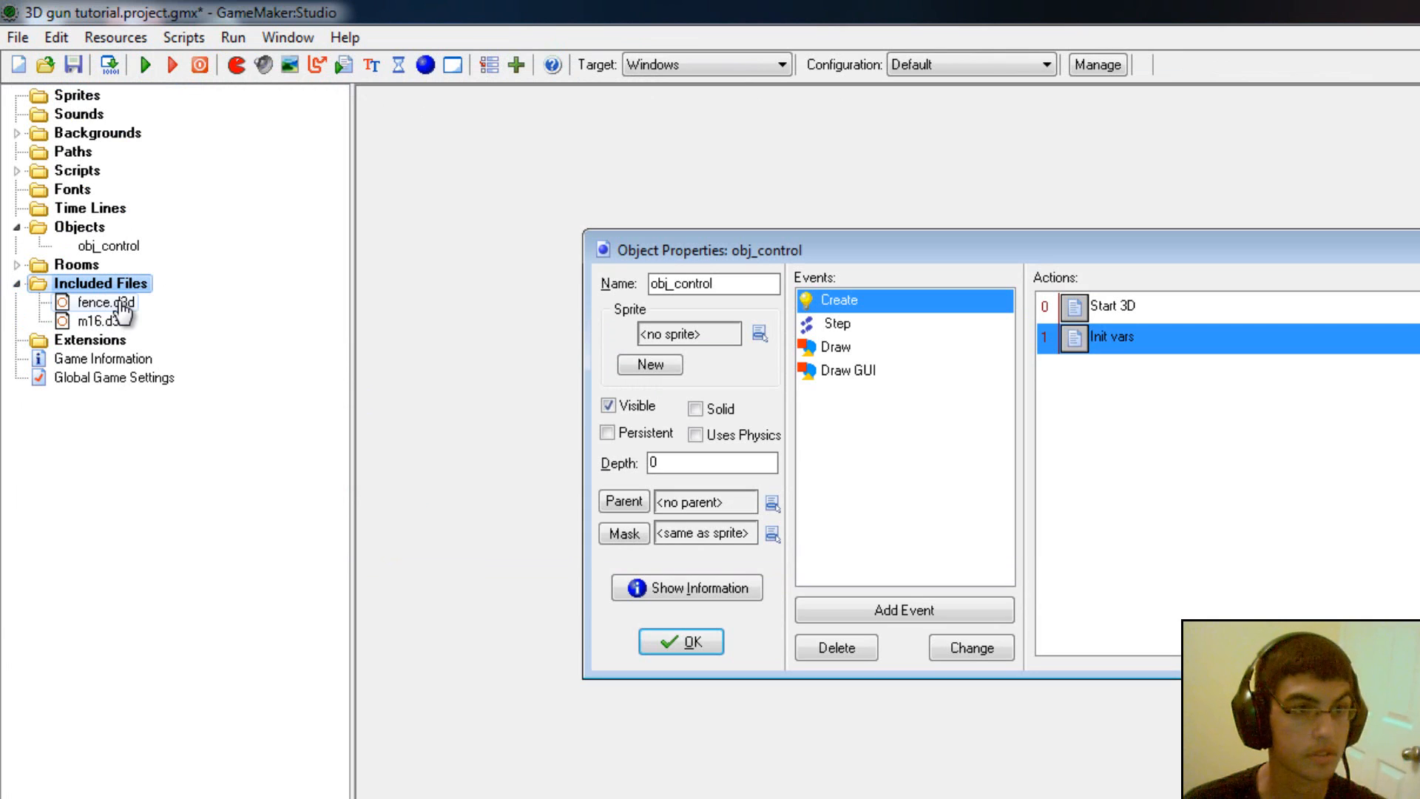
mouse_move(110, 336)
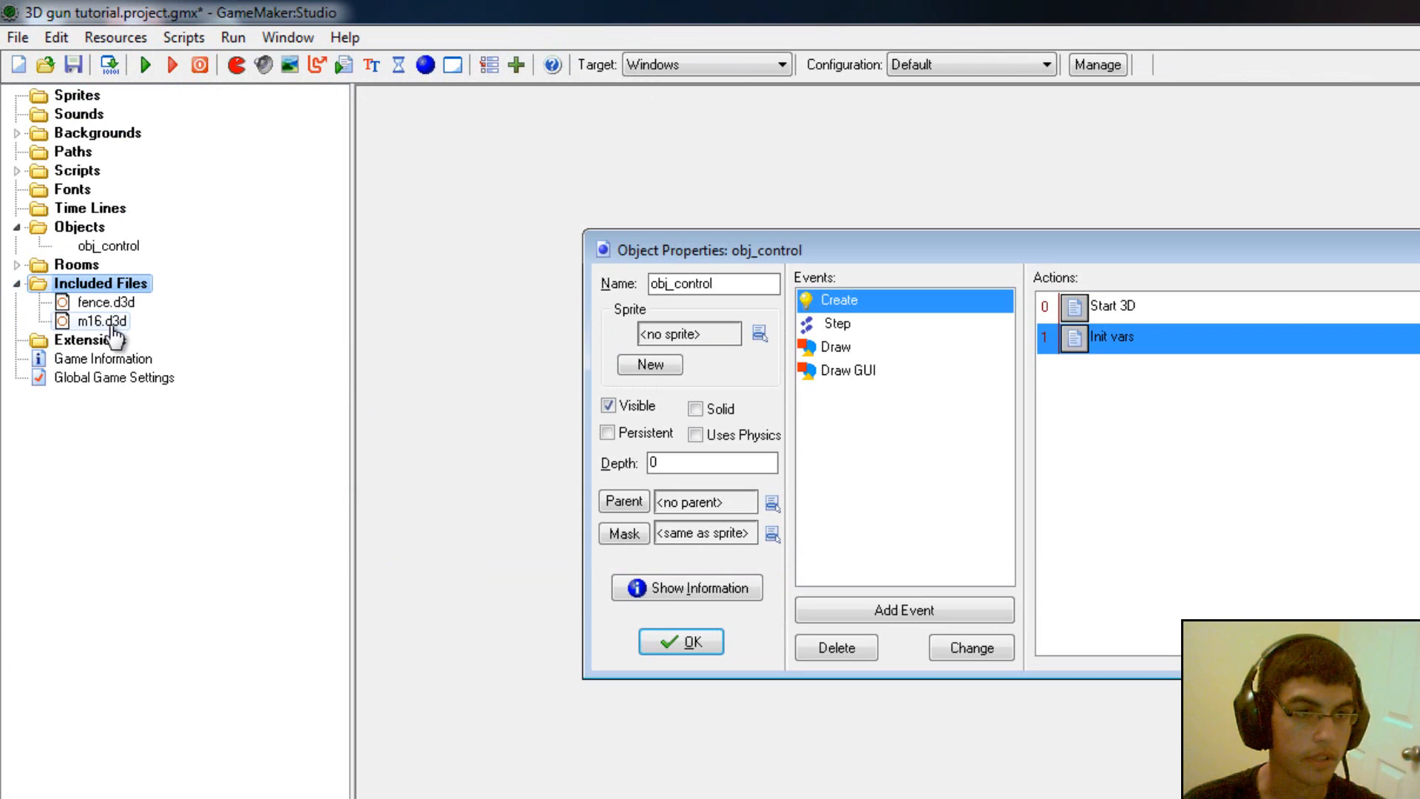
mouse_move(111, 333)
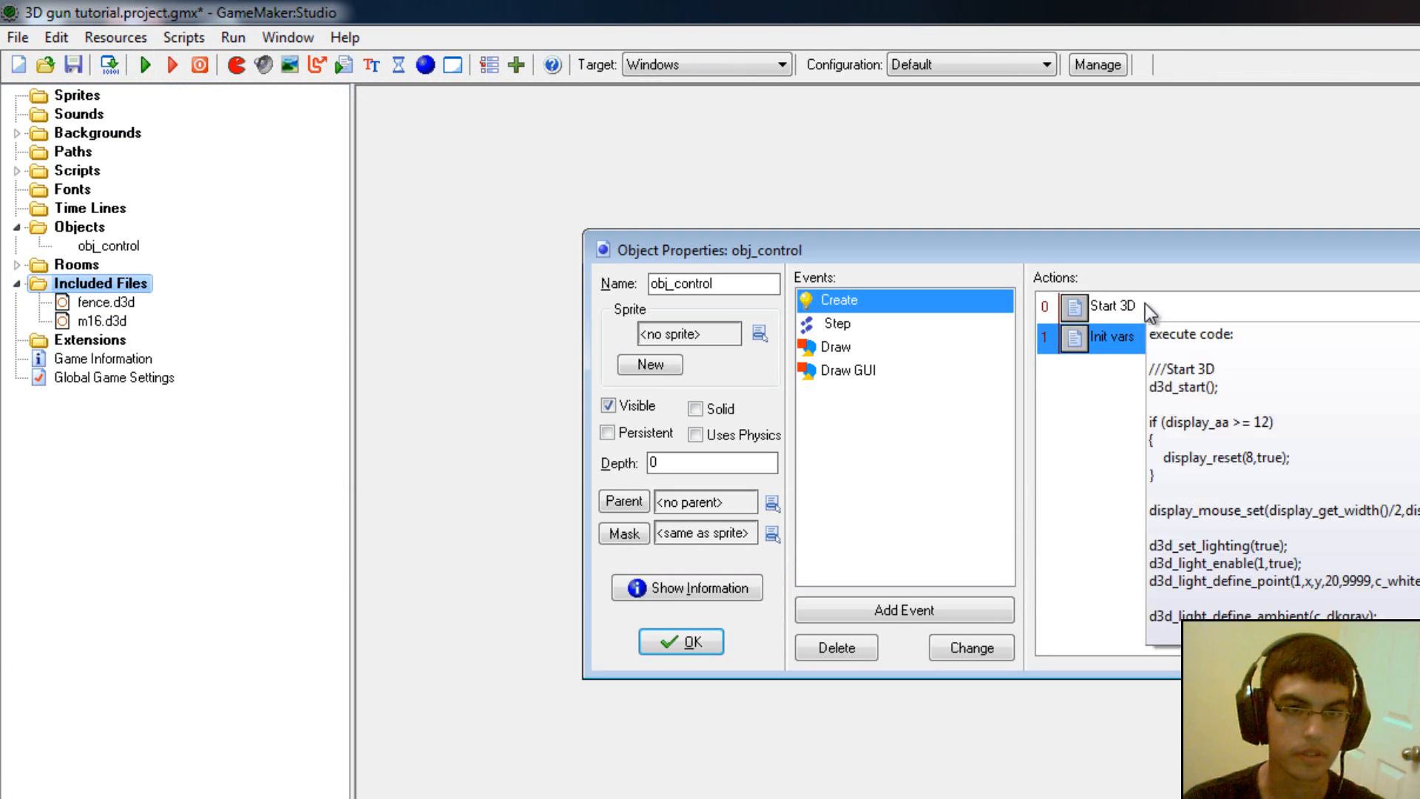
double_click(1112, 337)
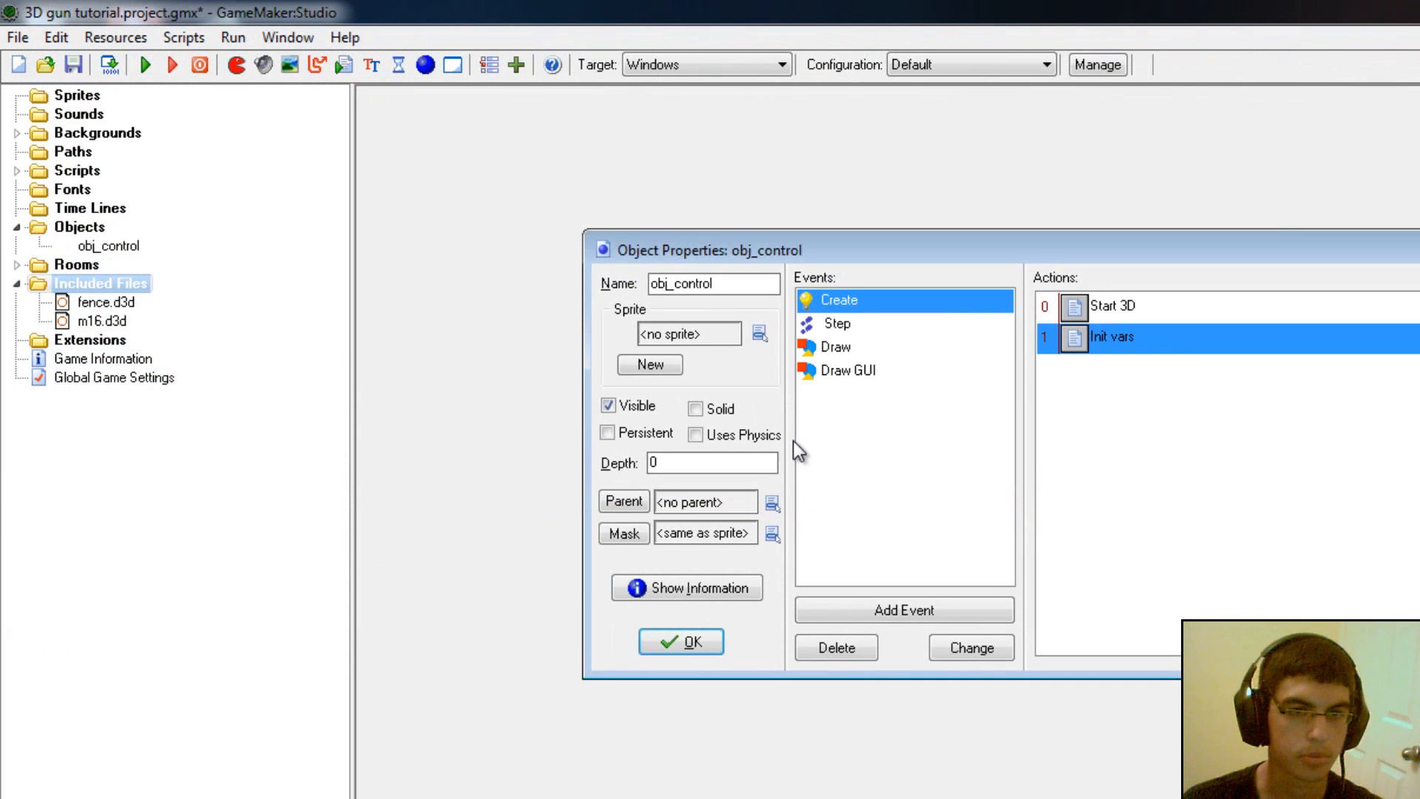
Step: Show the Step event and look over its controls code
left_click(834, 324)
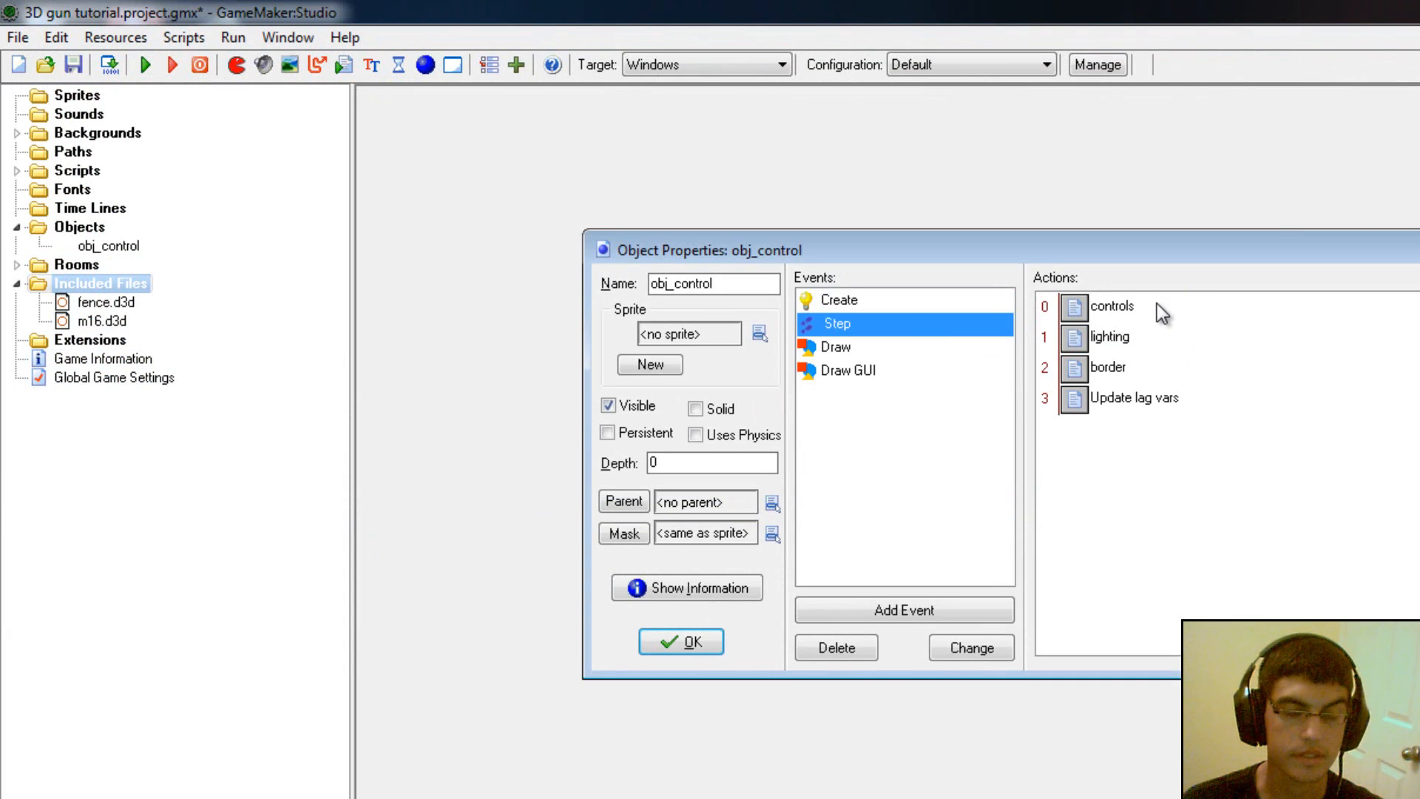
double_click(1107, 306)
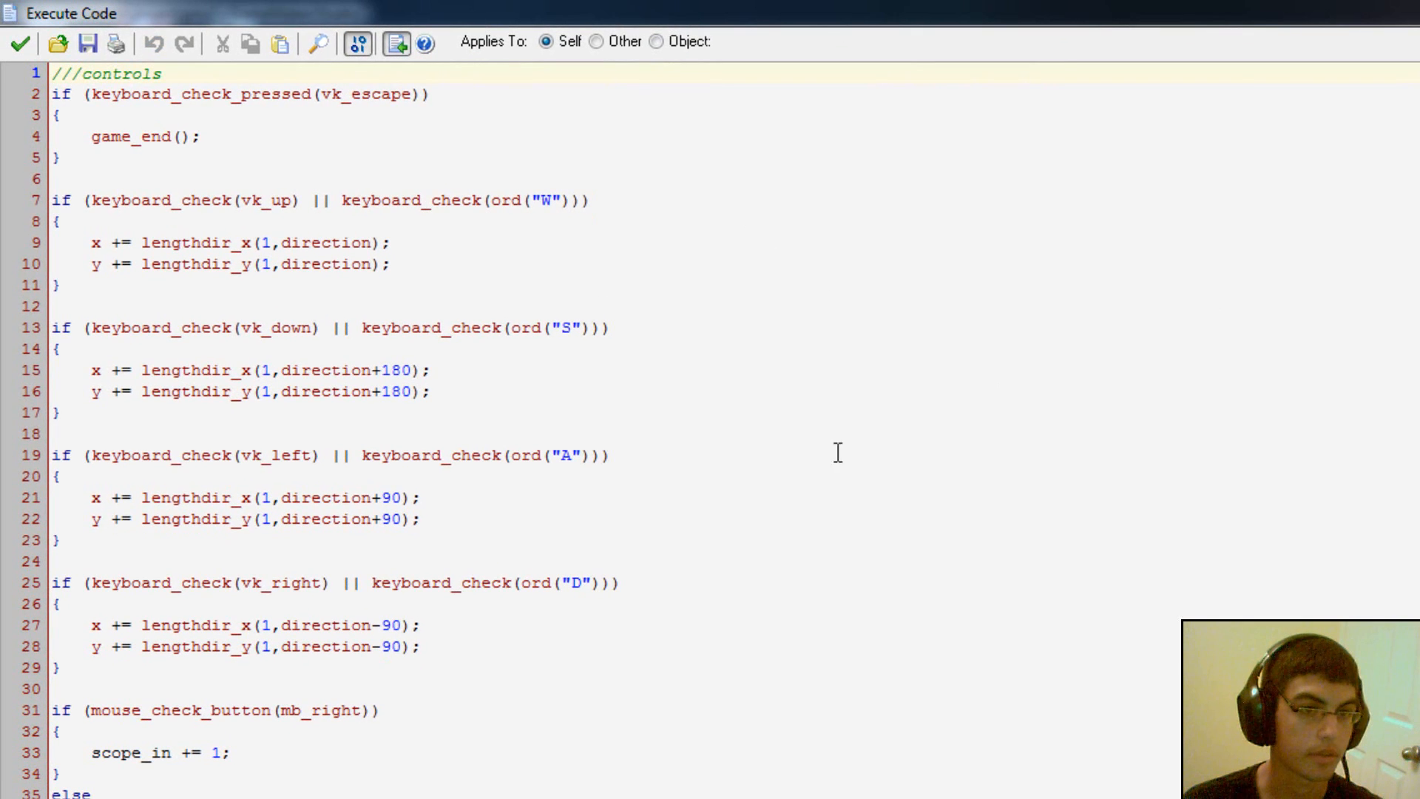
left_click(380, 710)
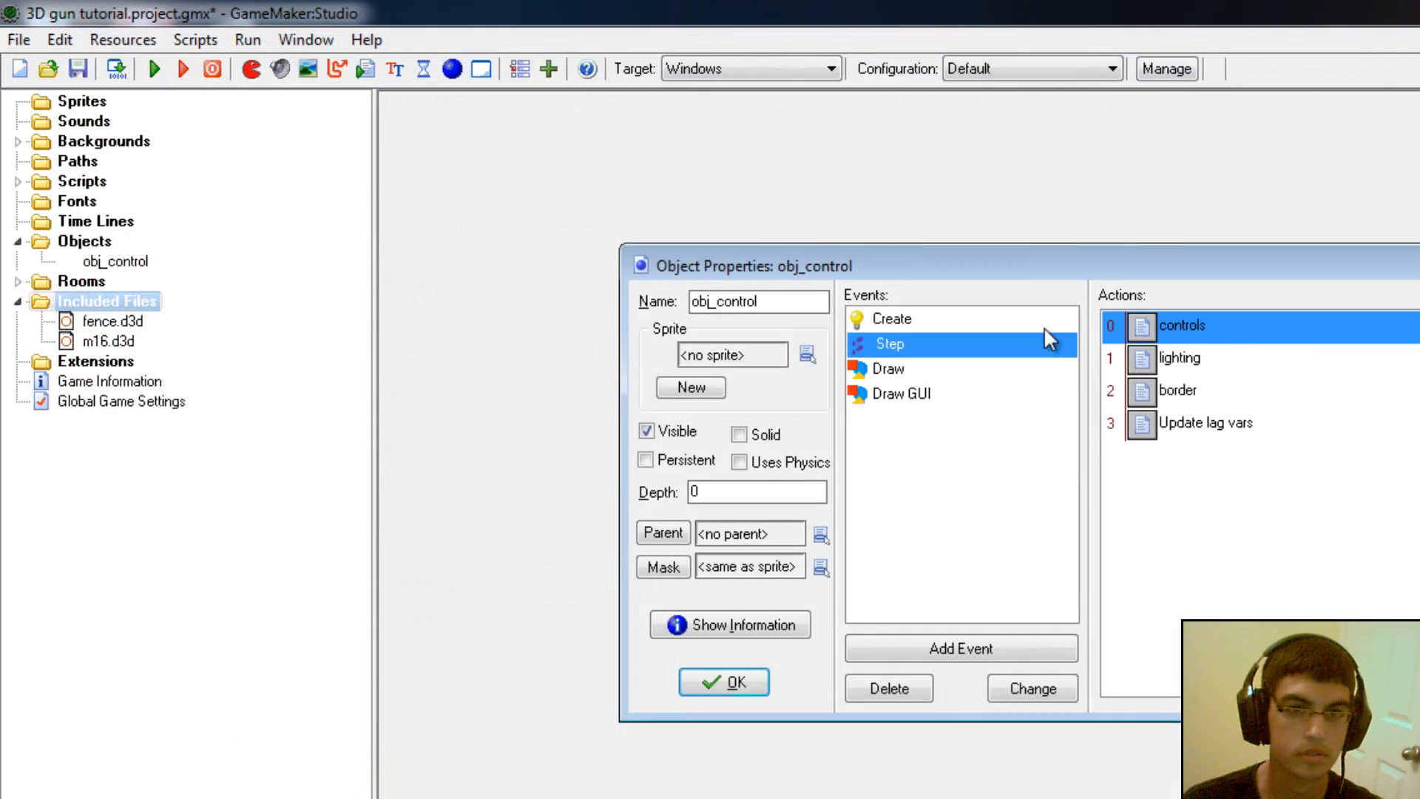
Step: Look over the Update lag vars code, then save and close it
double_click(1179, 356)
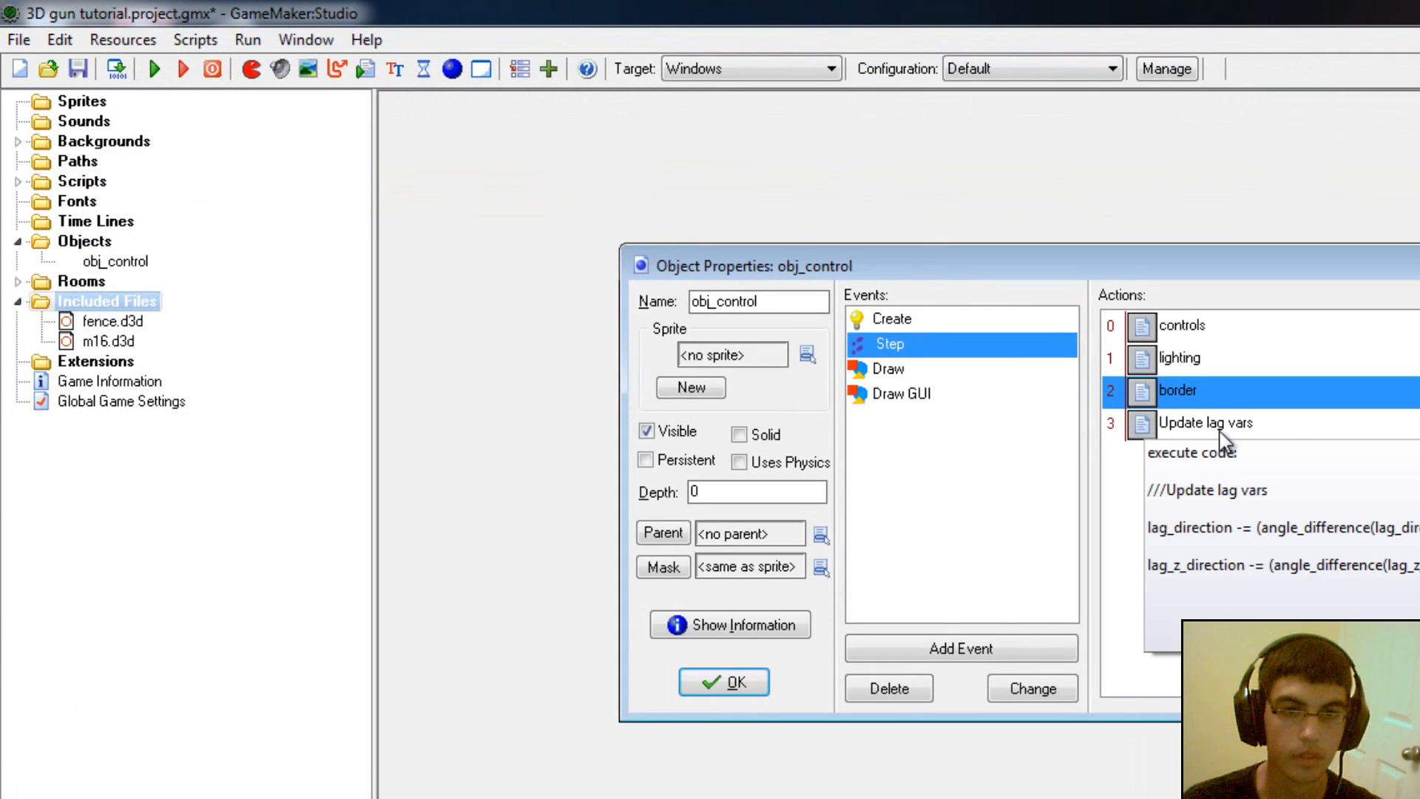
double_click(1204, 423)
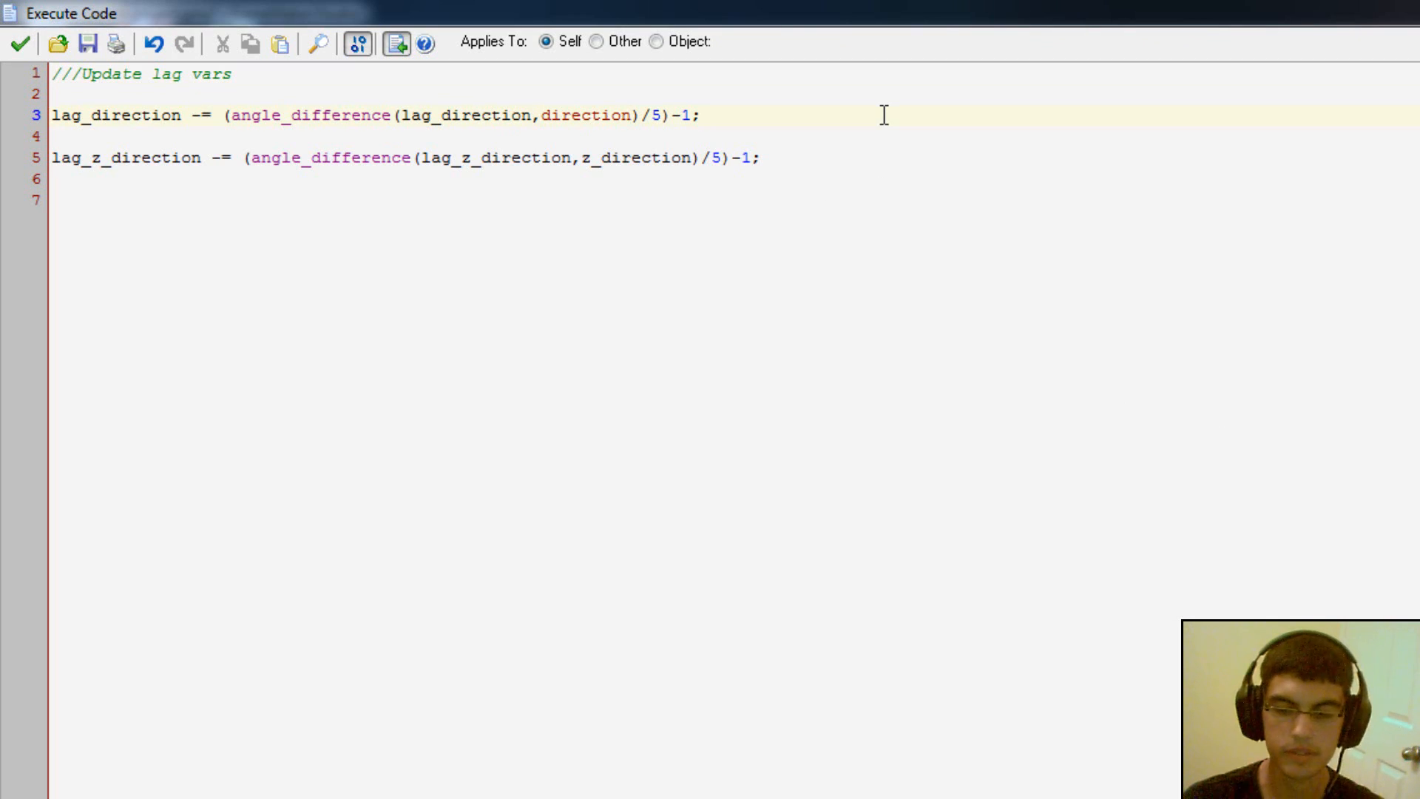
mouse_move(959, 313)
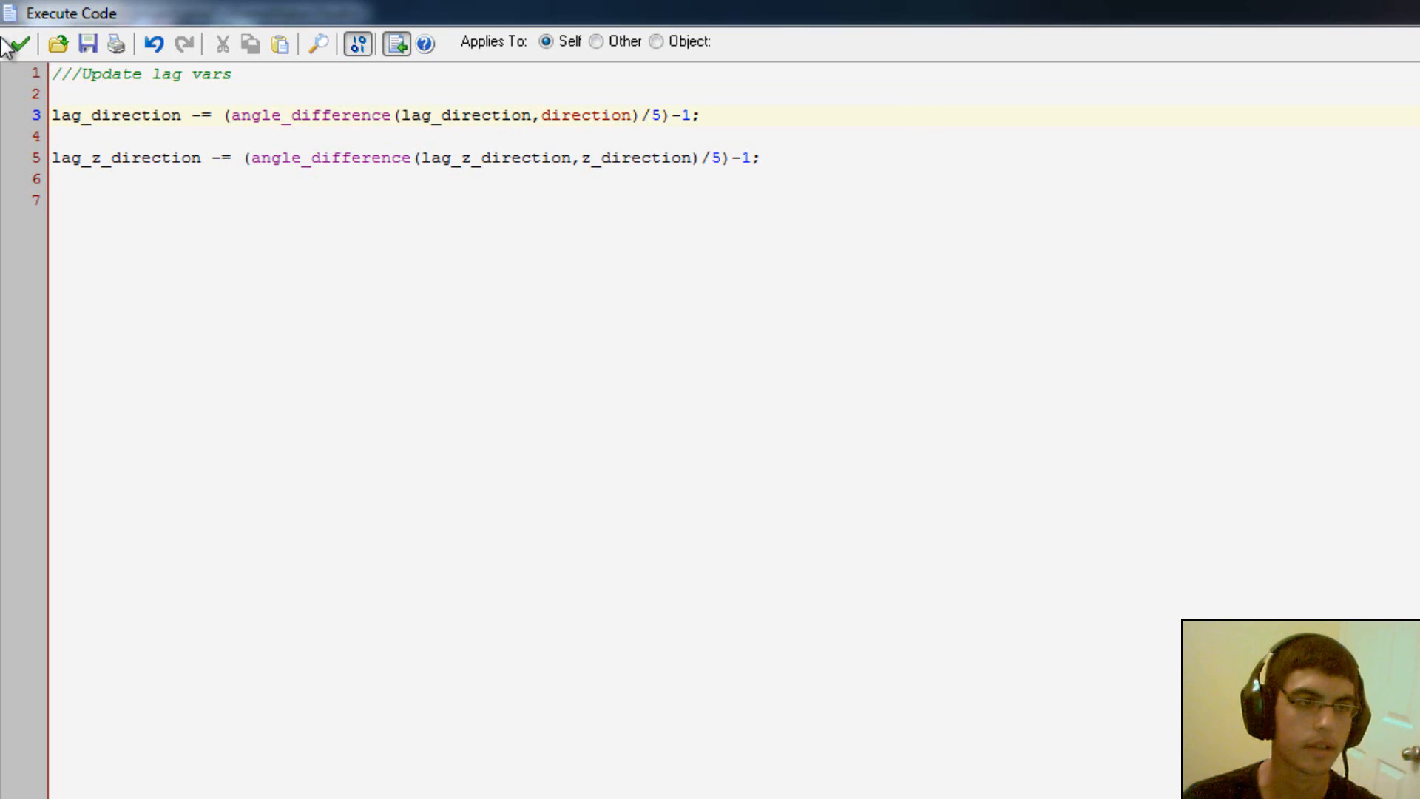
mouse_move(16, 43)
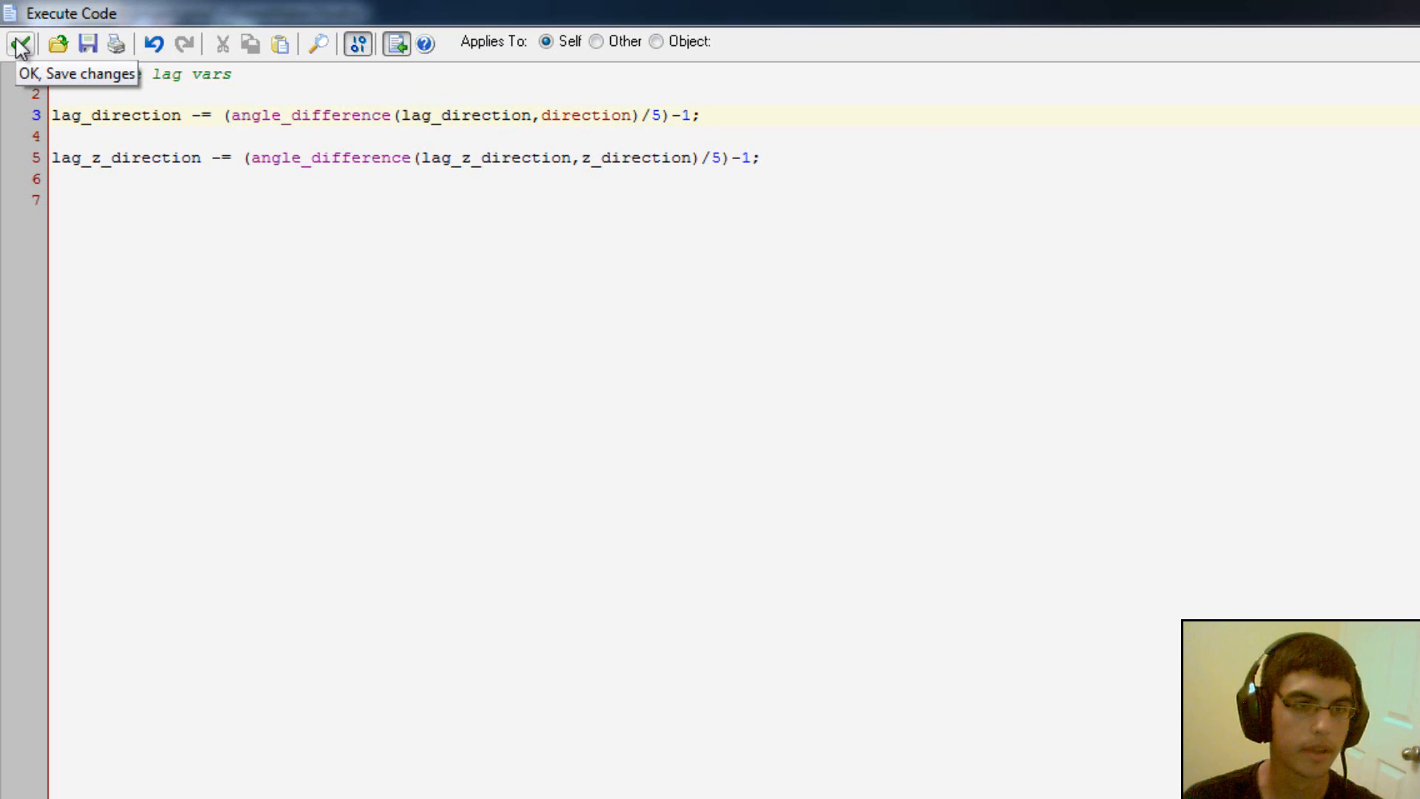
left_click(16, 43)
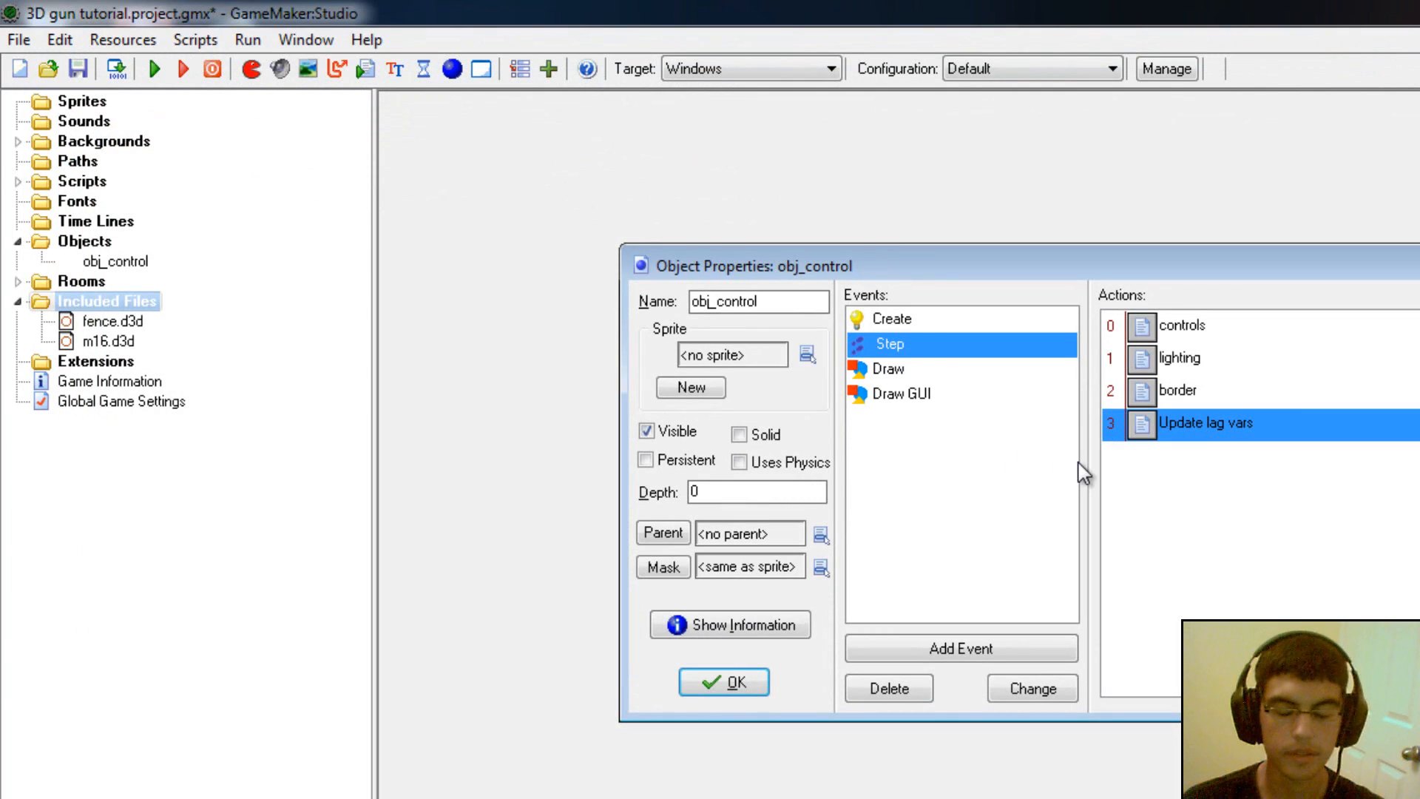
mouse_move(1066, 469)
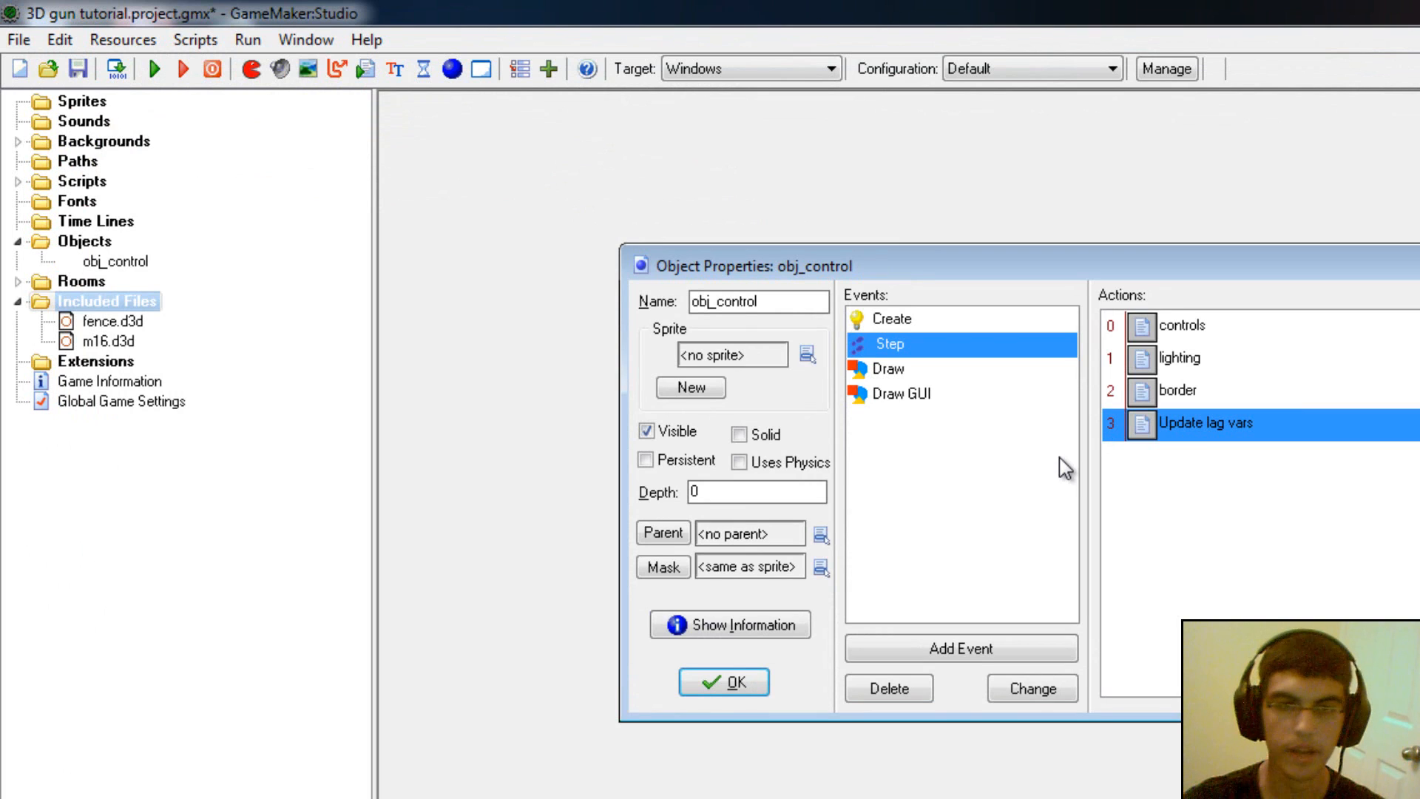
mouse_move(1157, 529)
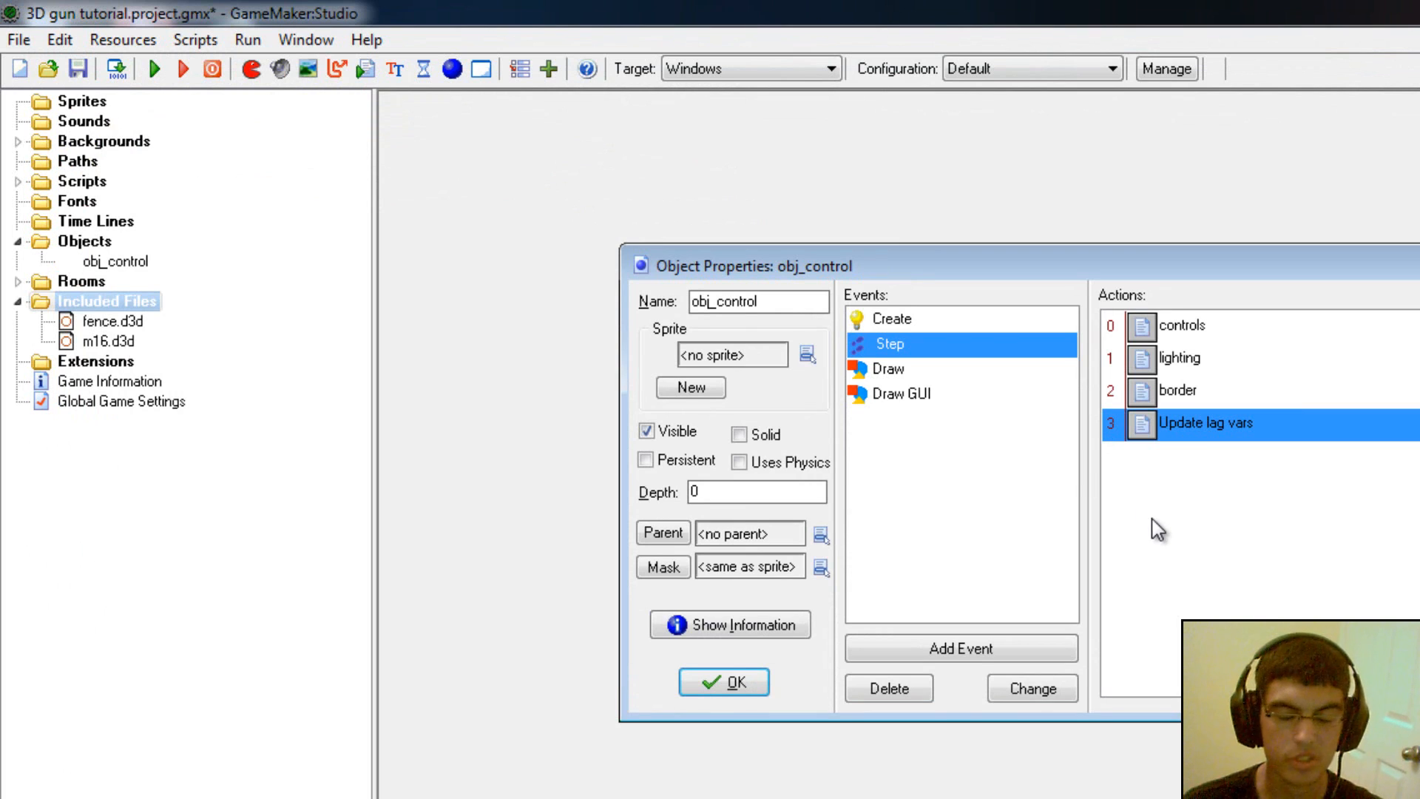
mouse_move(1022, 374)
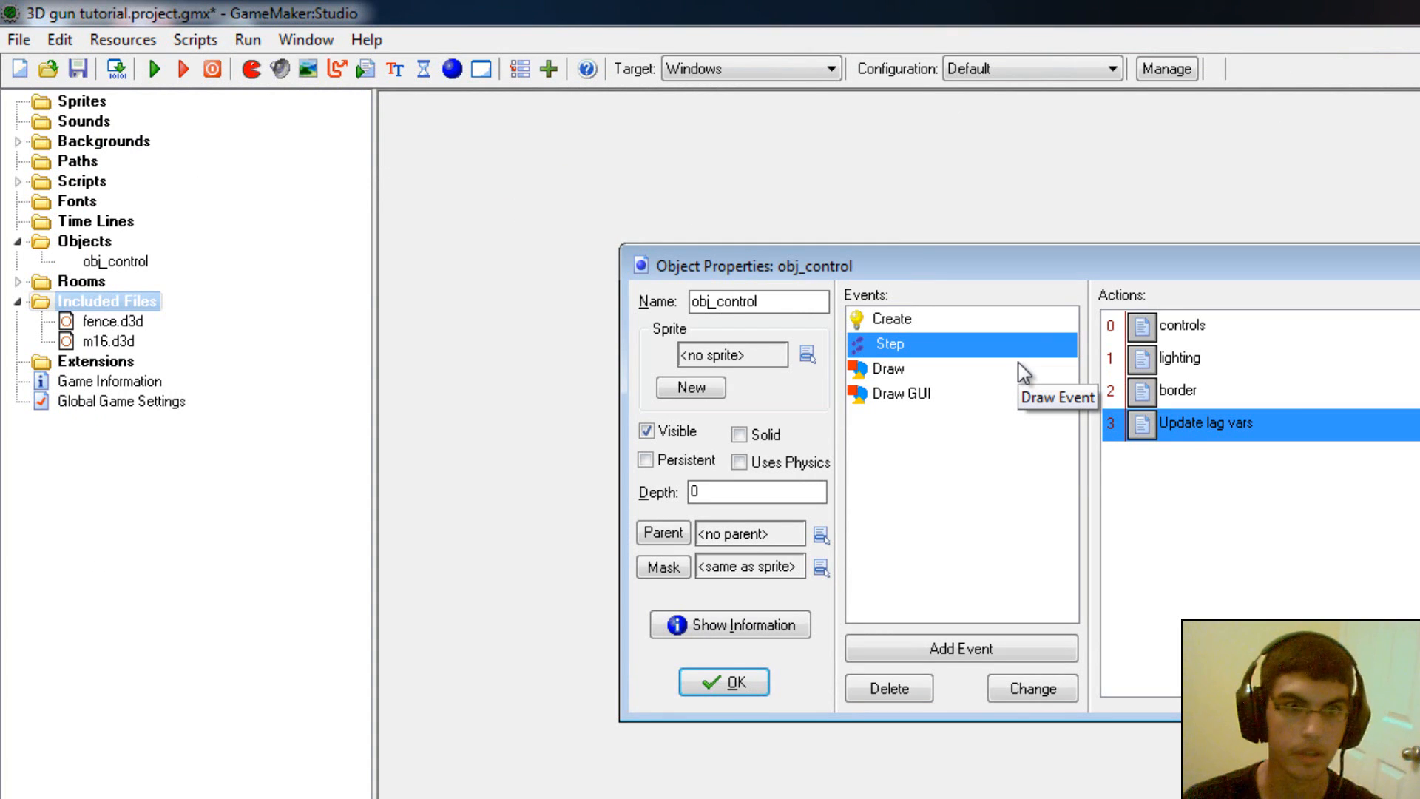
Step: Show the Draw event and bring up its Move camera code
left_click(886, 368)
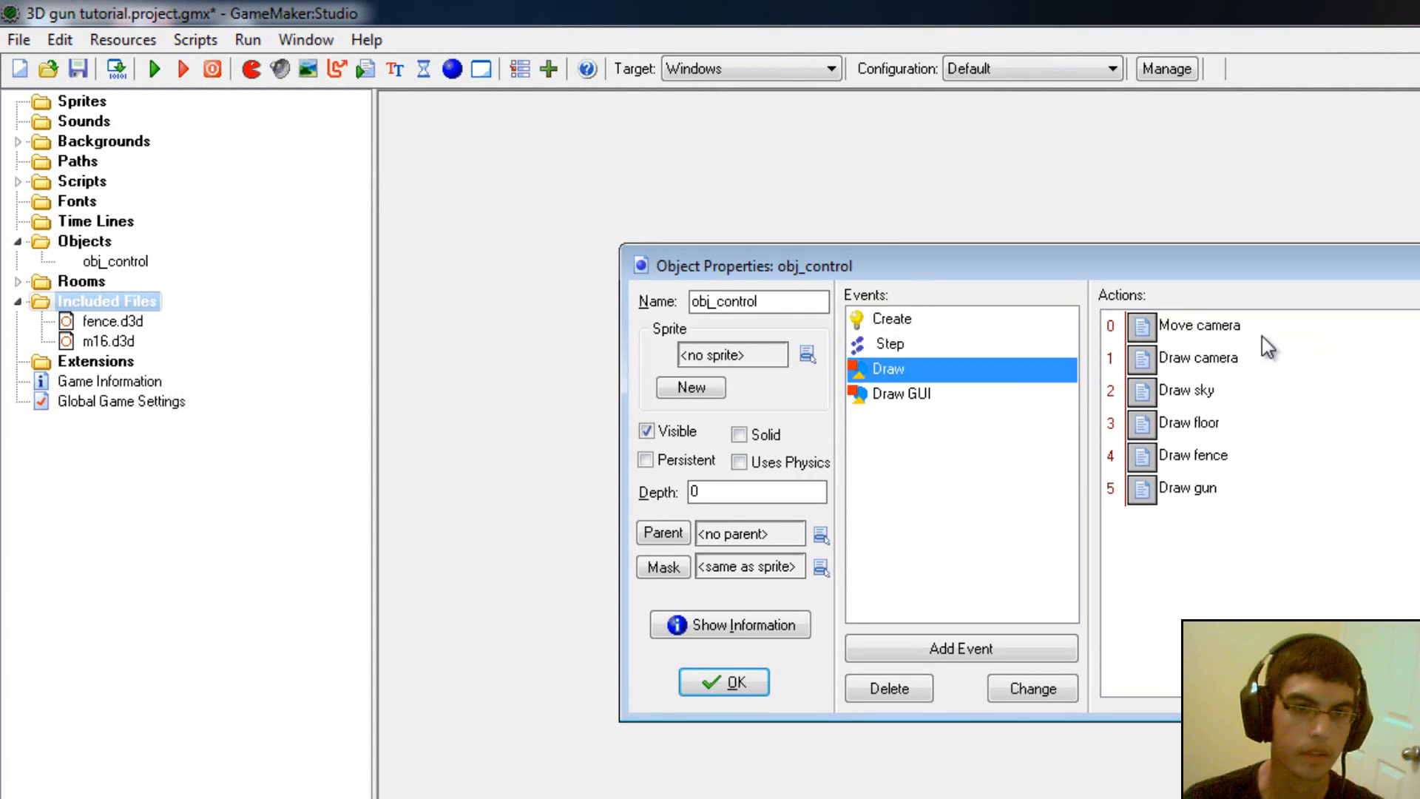
mouse_move(1373, 341)
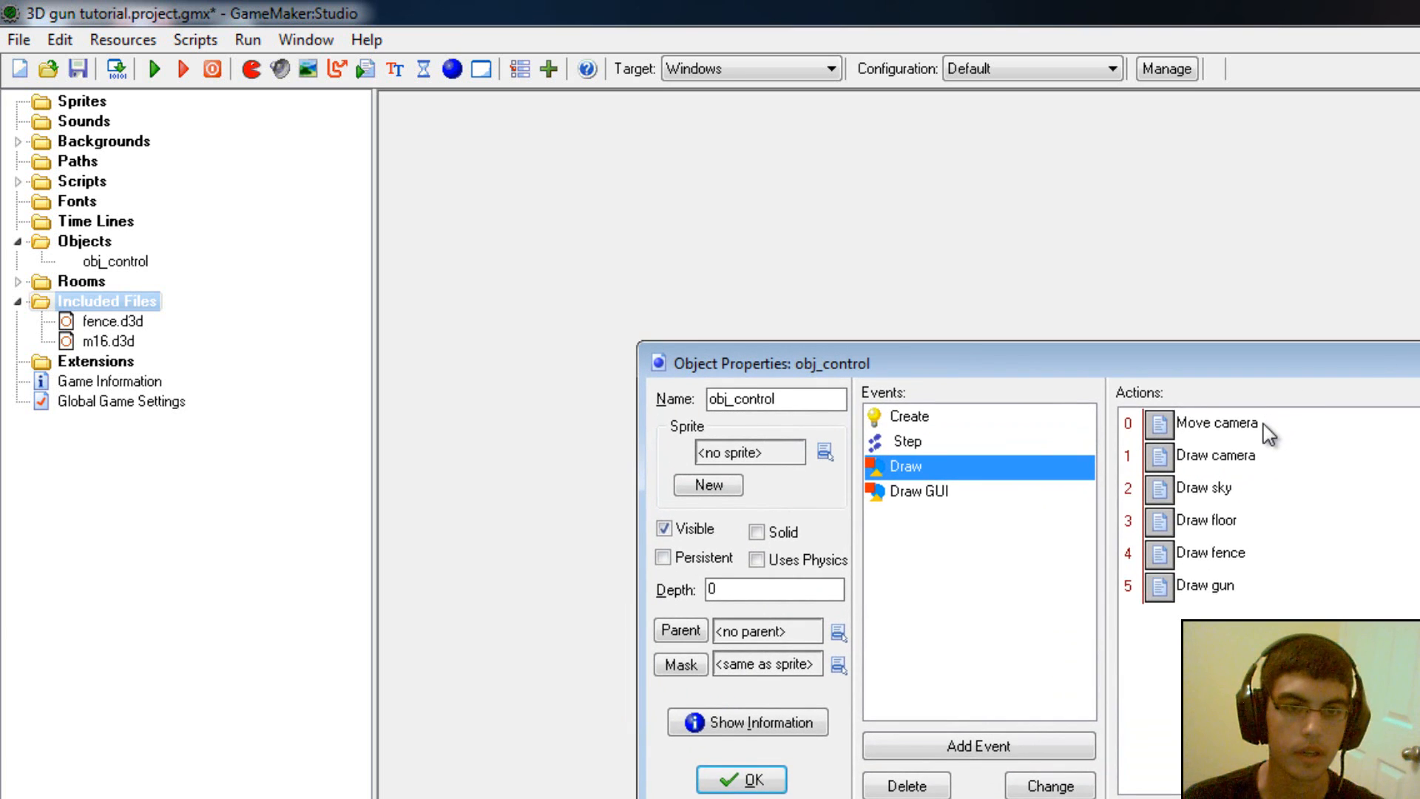
double_click(1211, 422)
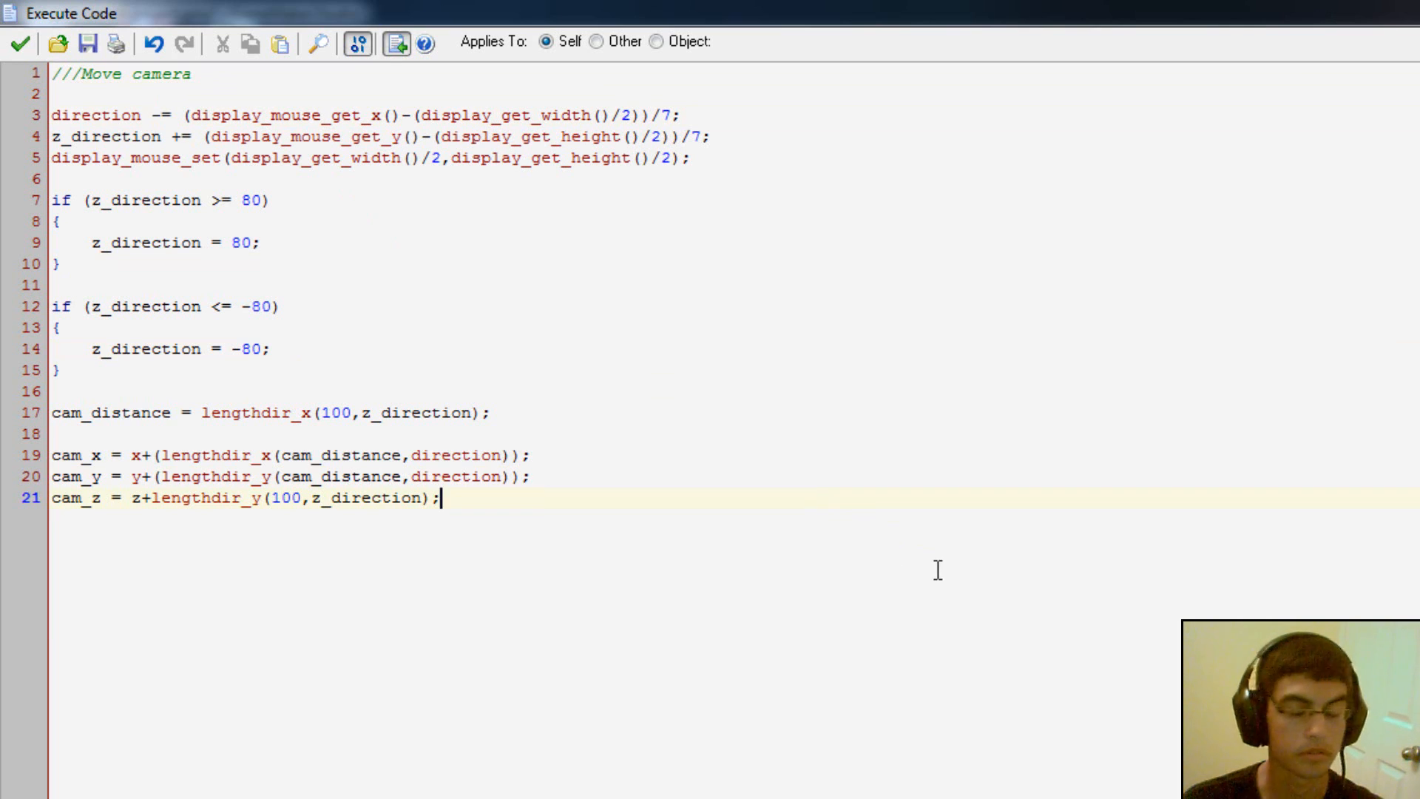
mouse_move(22, 43)
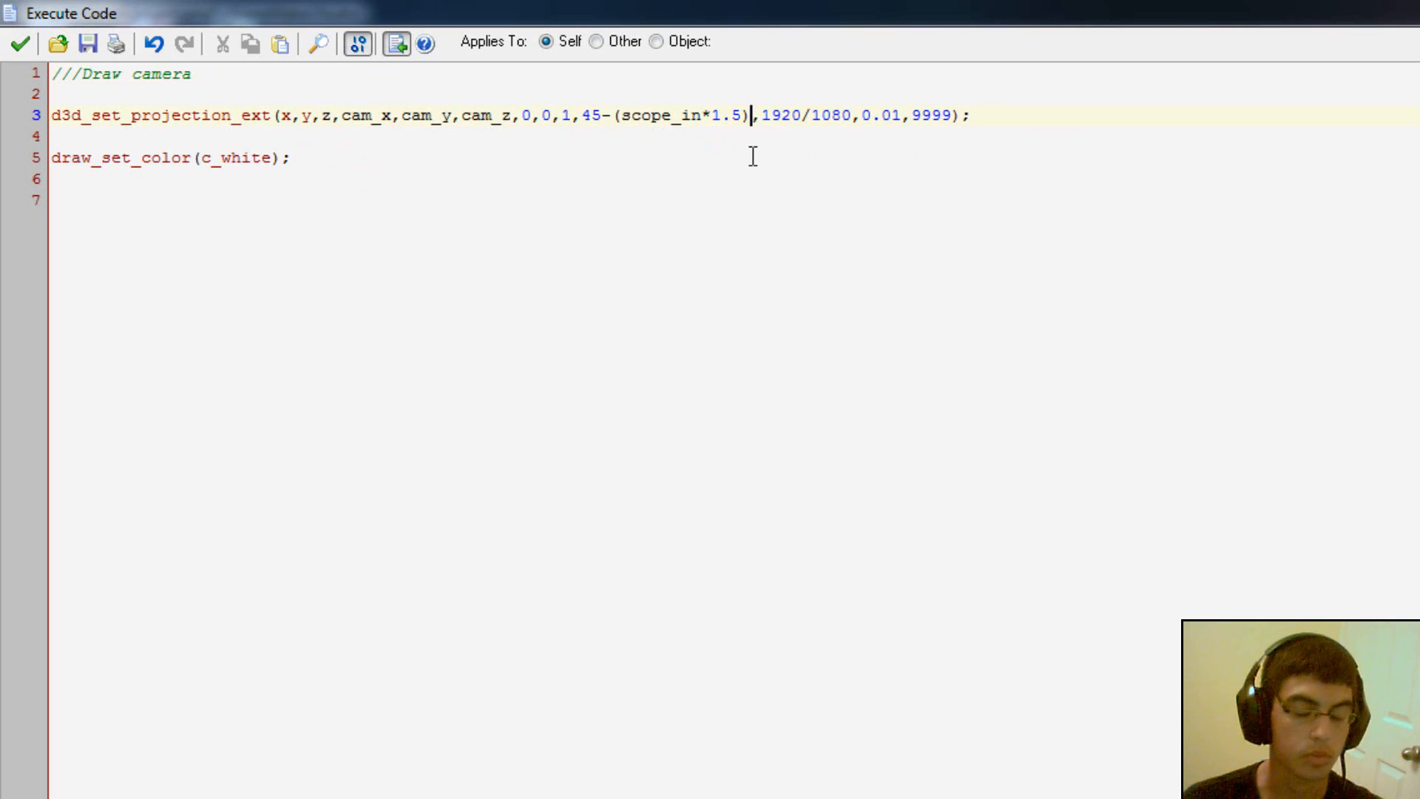
mouse_move(597, 115)
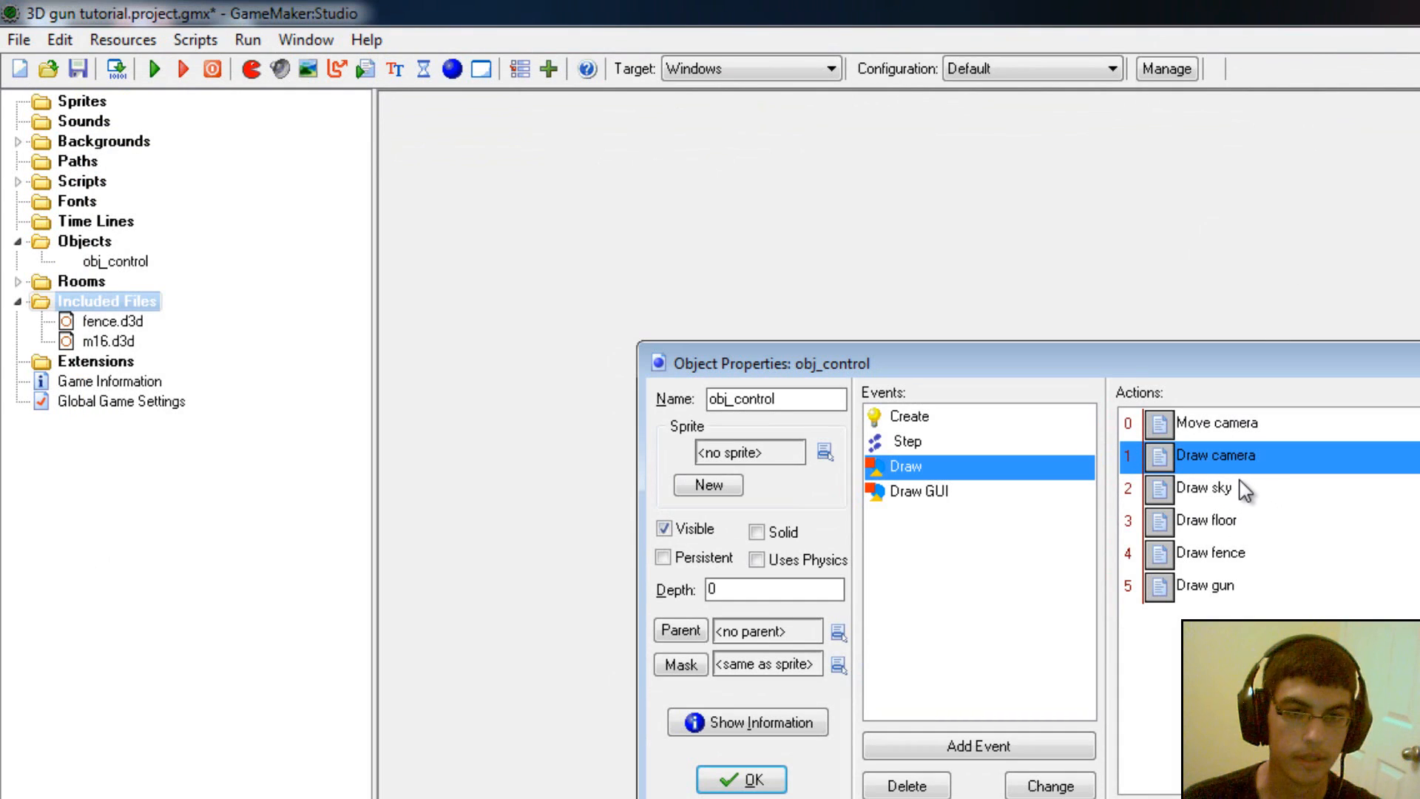
left_click(1204, 488)
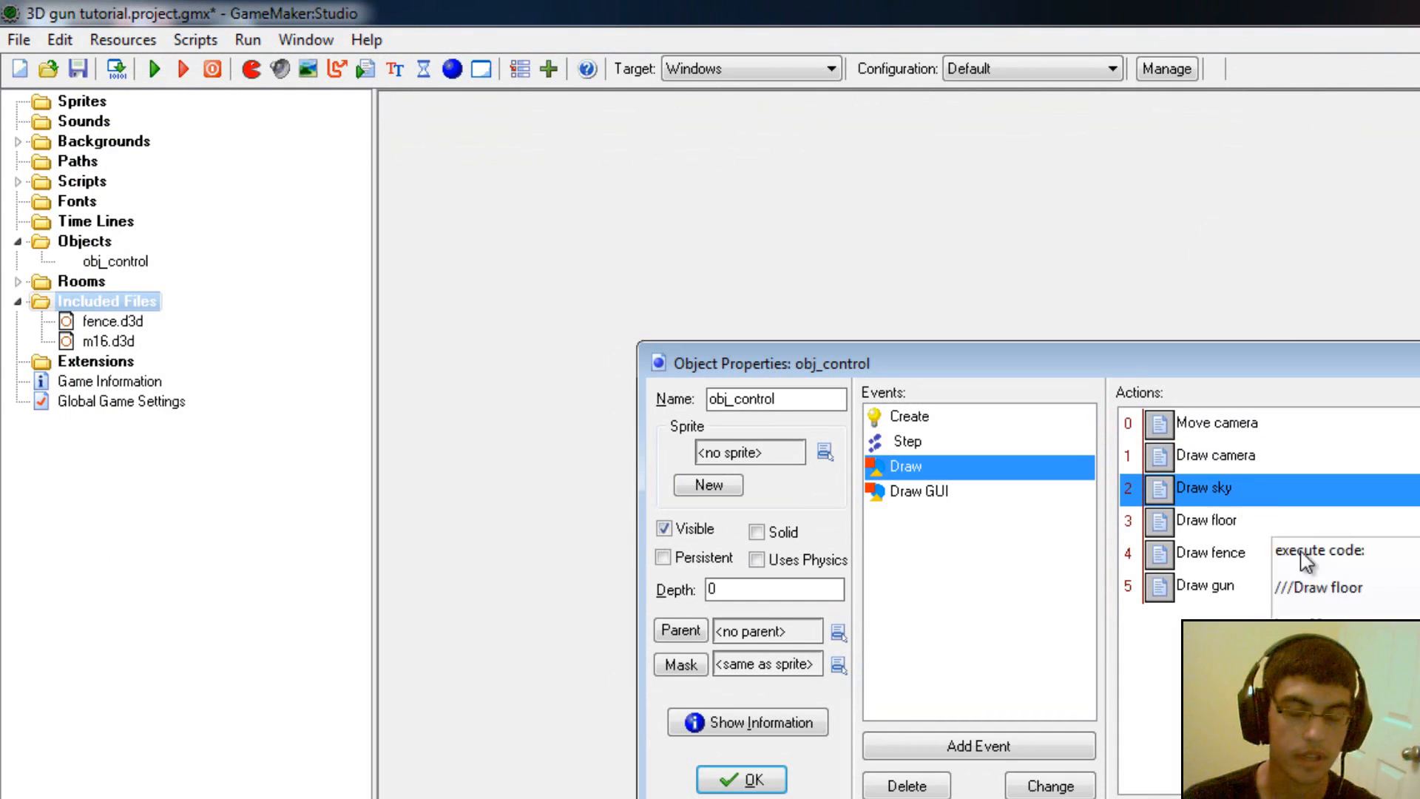
left_click(1204, 519)
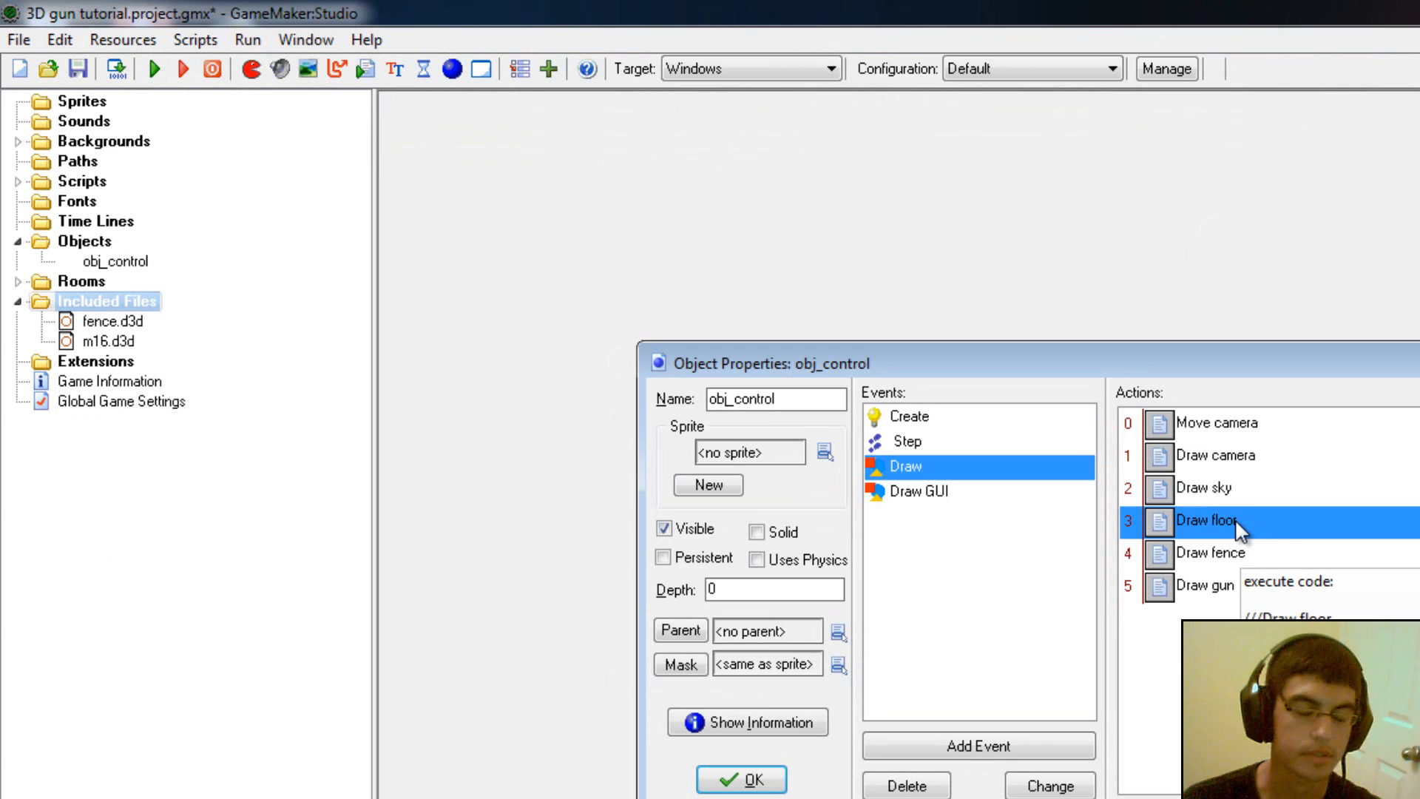
double_click(1208, 519)
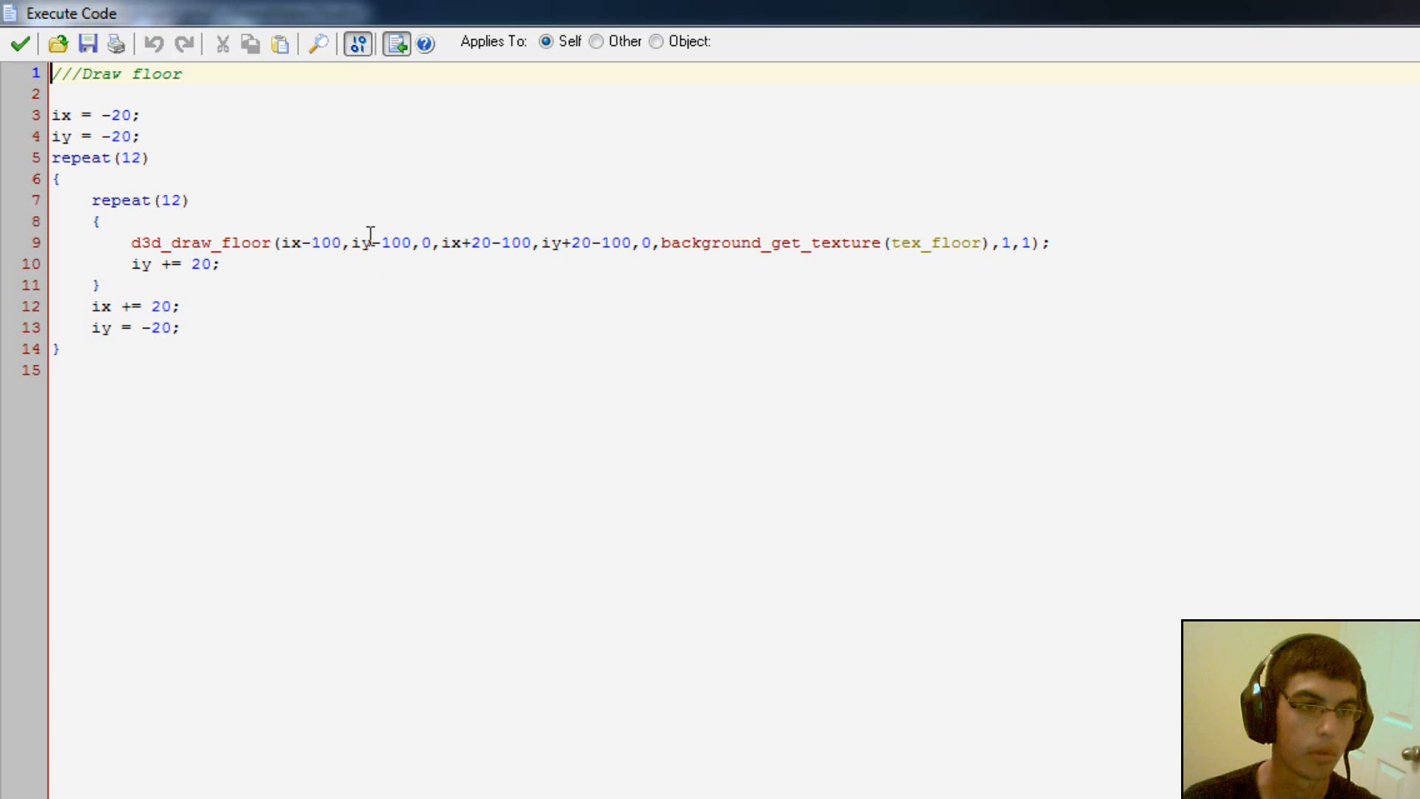
mouse_move(17, 43)
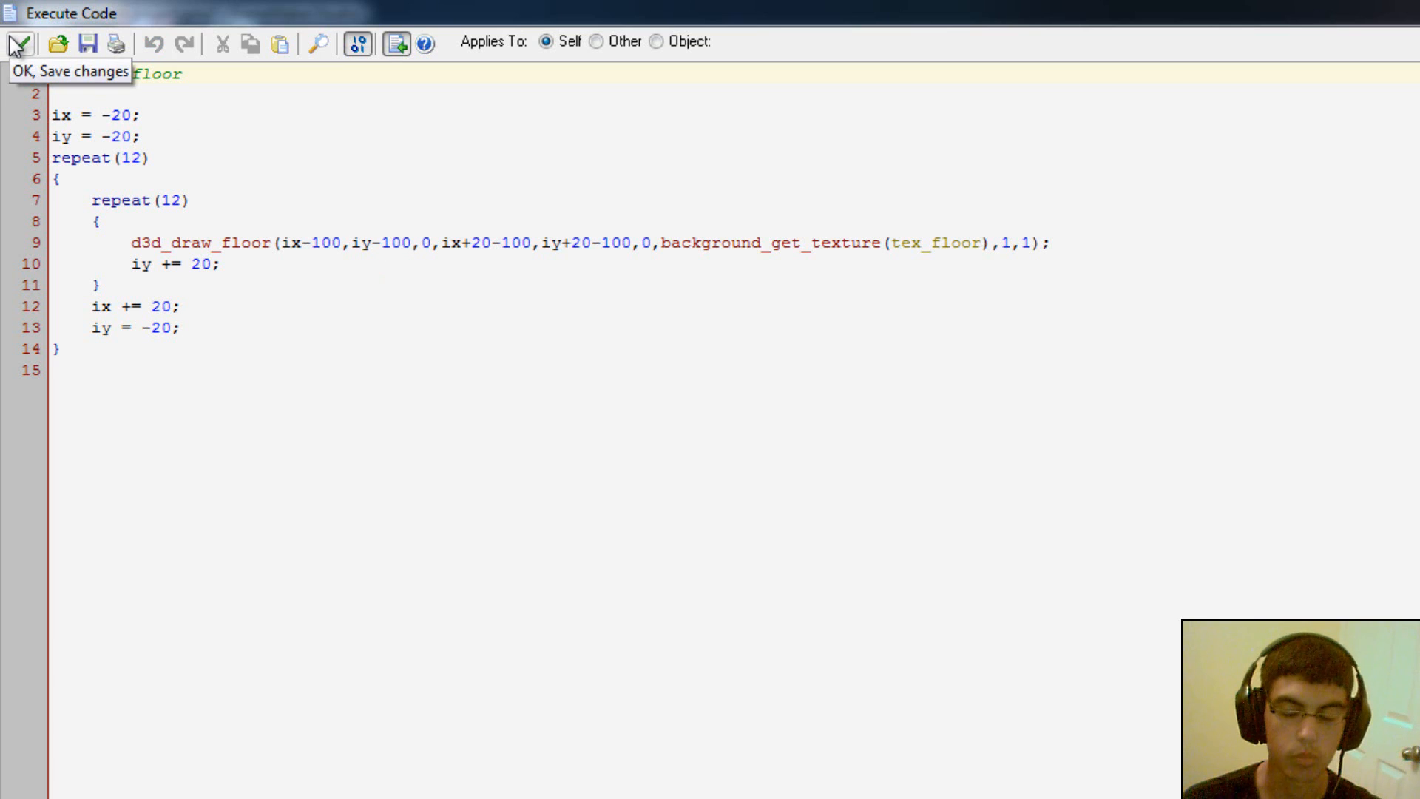
left_click(18, 43)
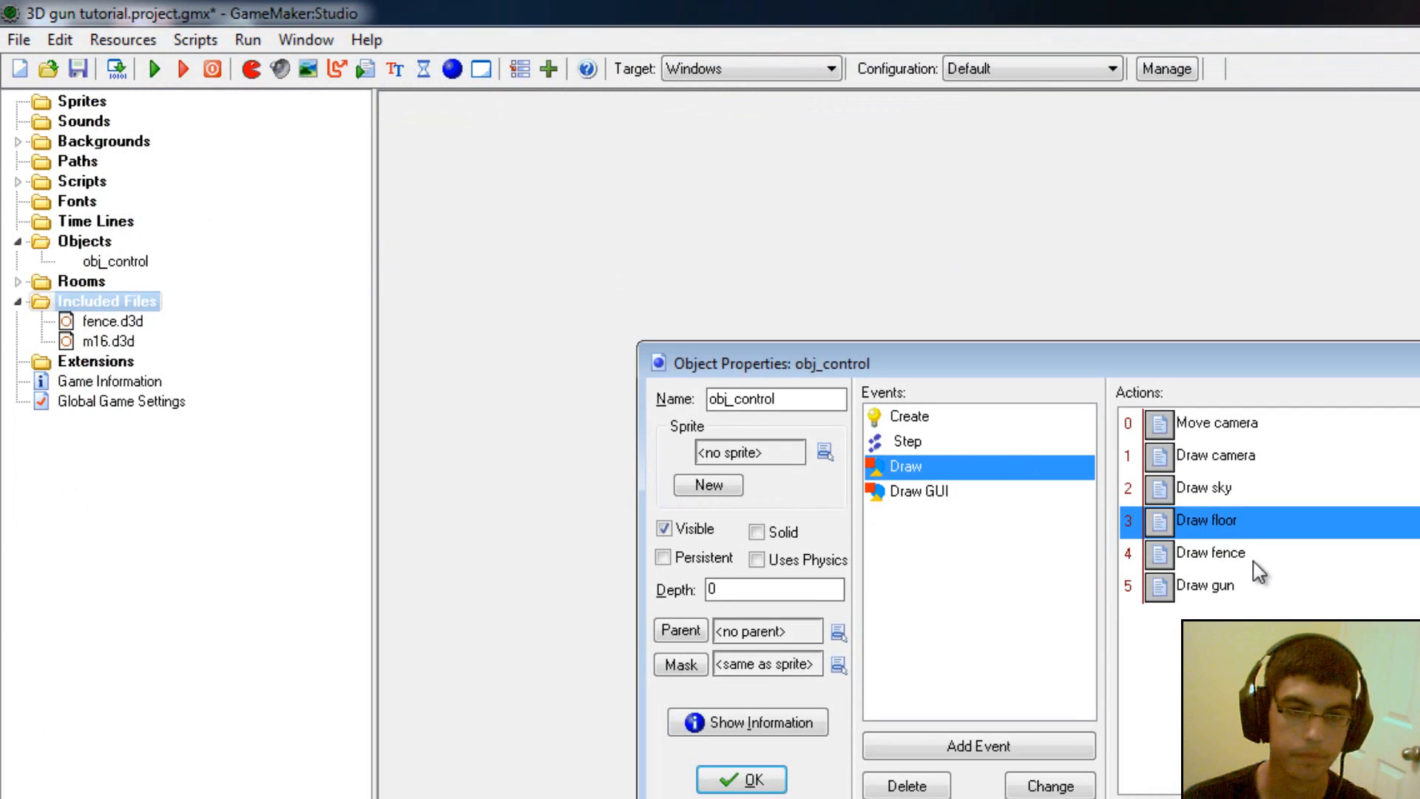
double_click(1209, 551)
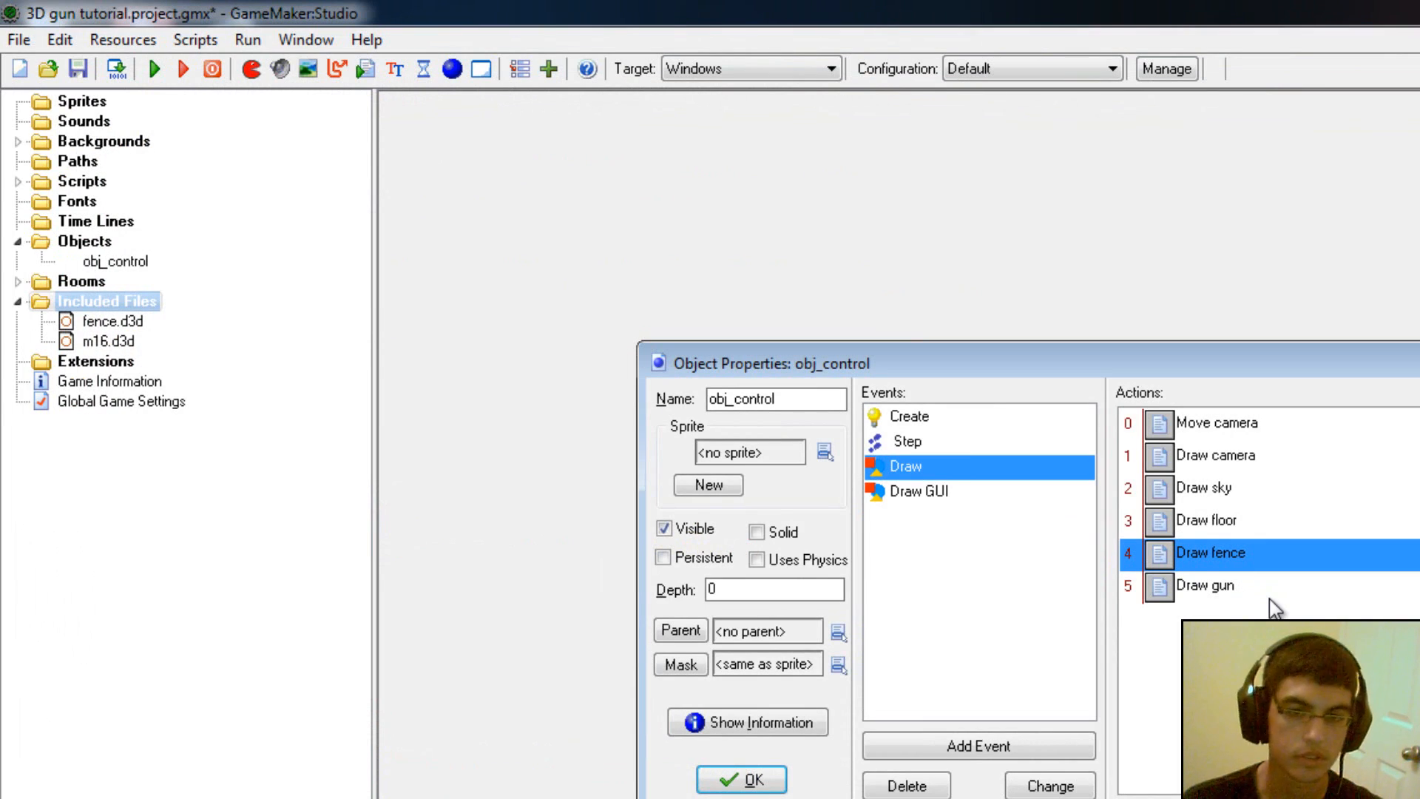
mouse_move(1237, 593)
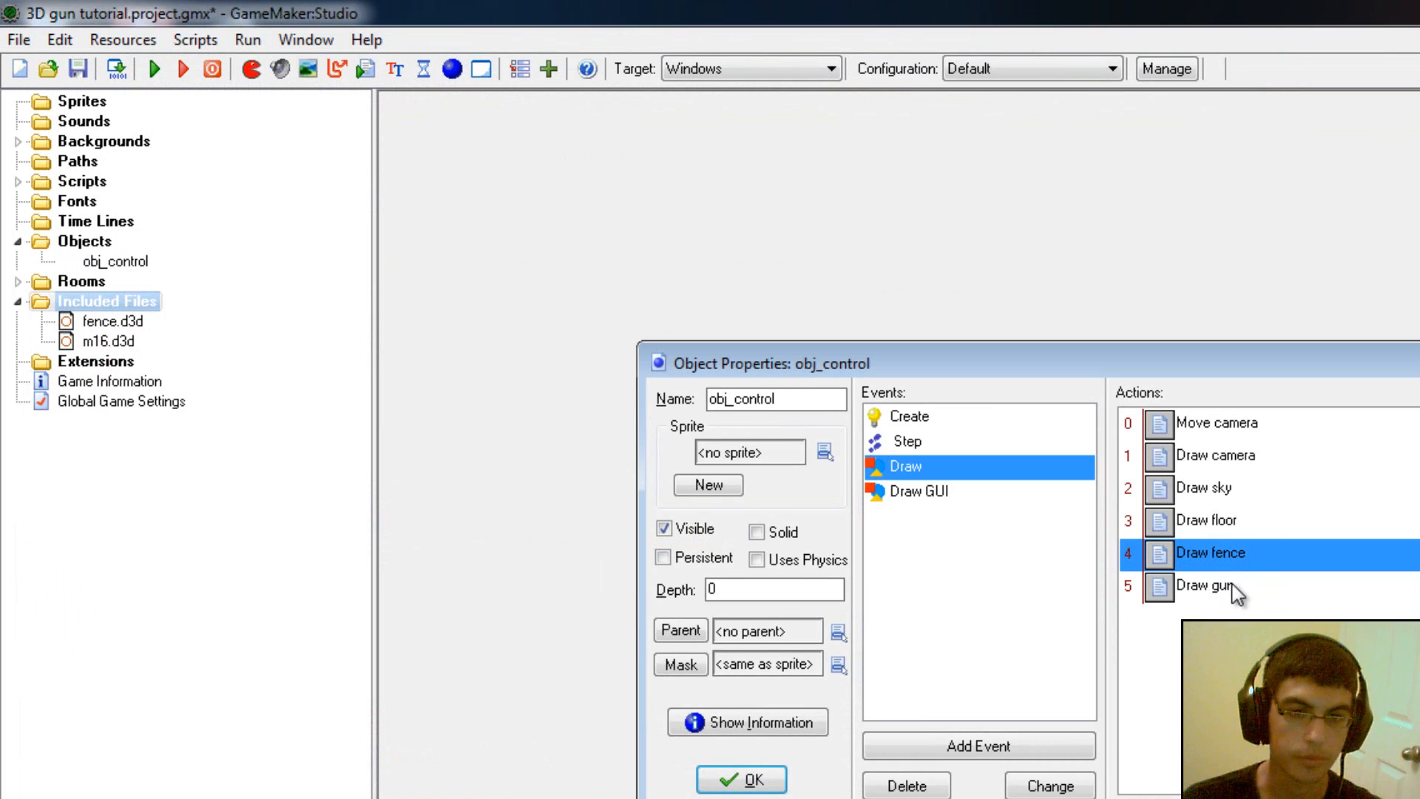
mouse_move(1258, 605)
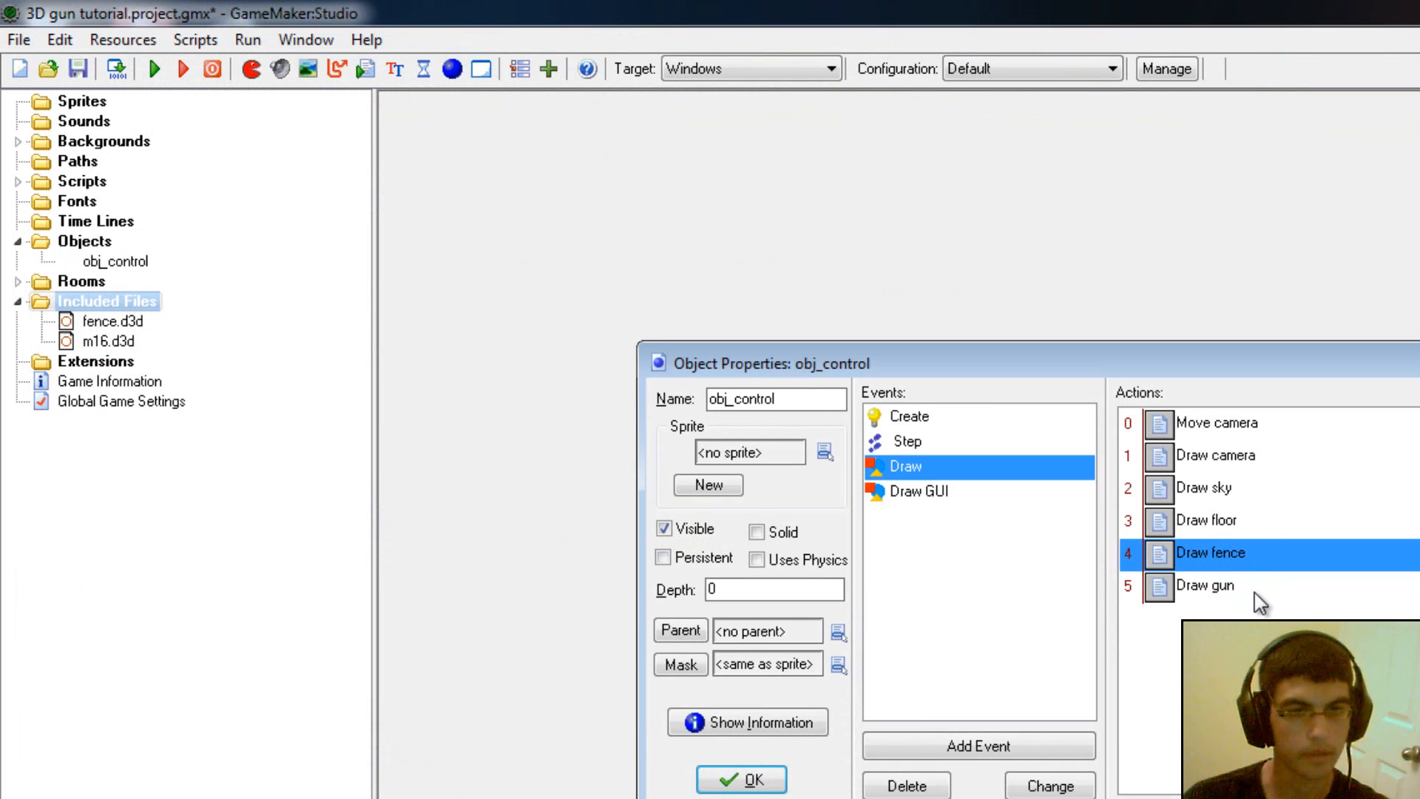
Step: Bring up the Draw gun code and highlight its four lag direction checks
double_click(1204, 585)
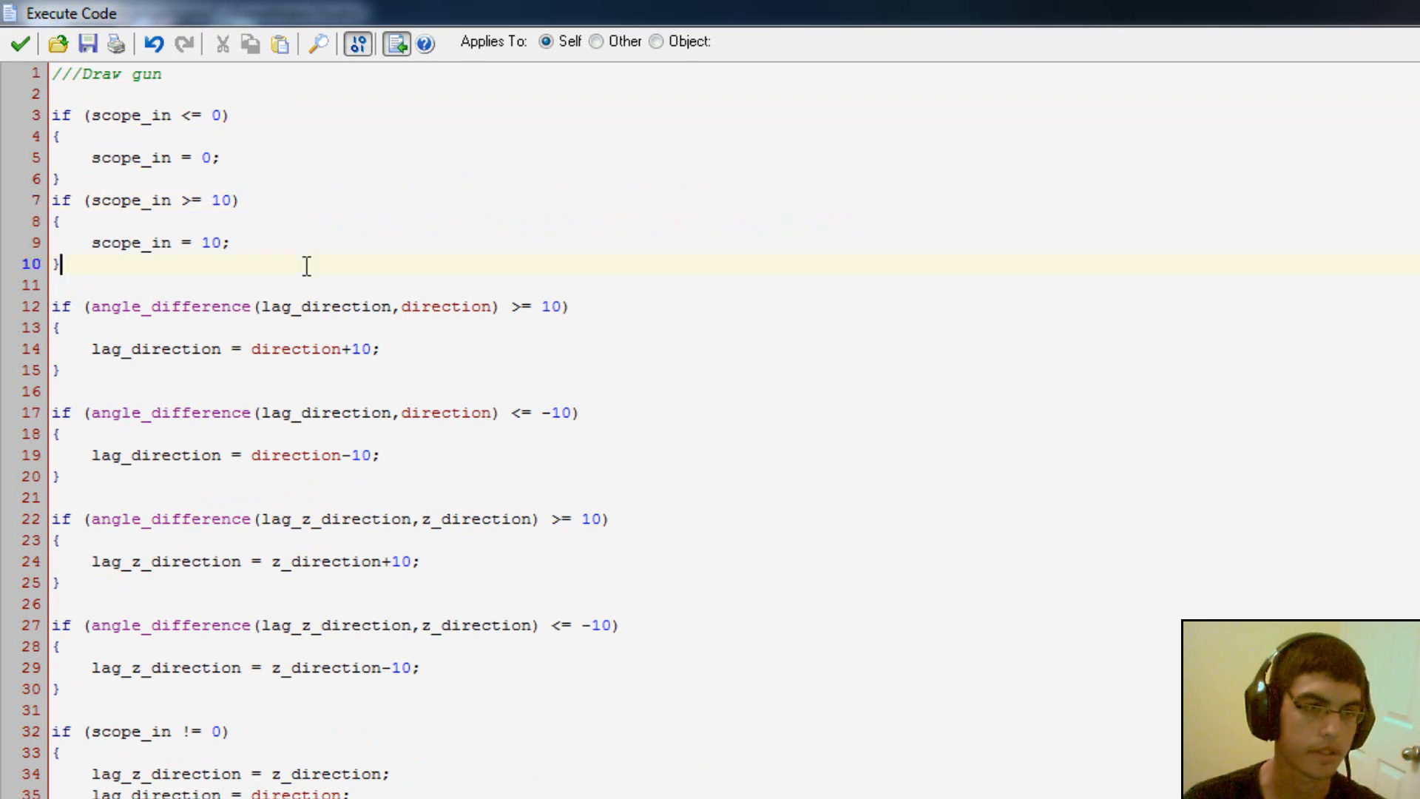
left_click(559, 284)
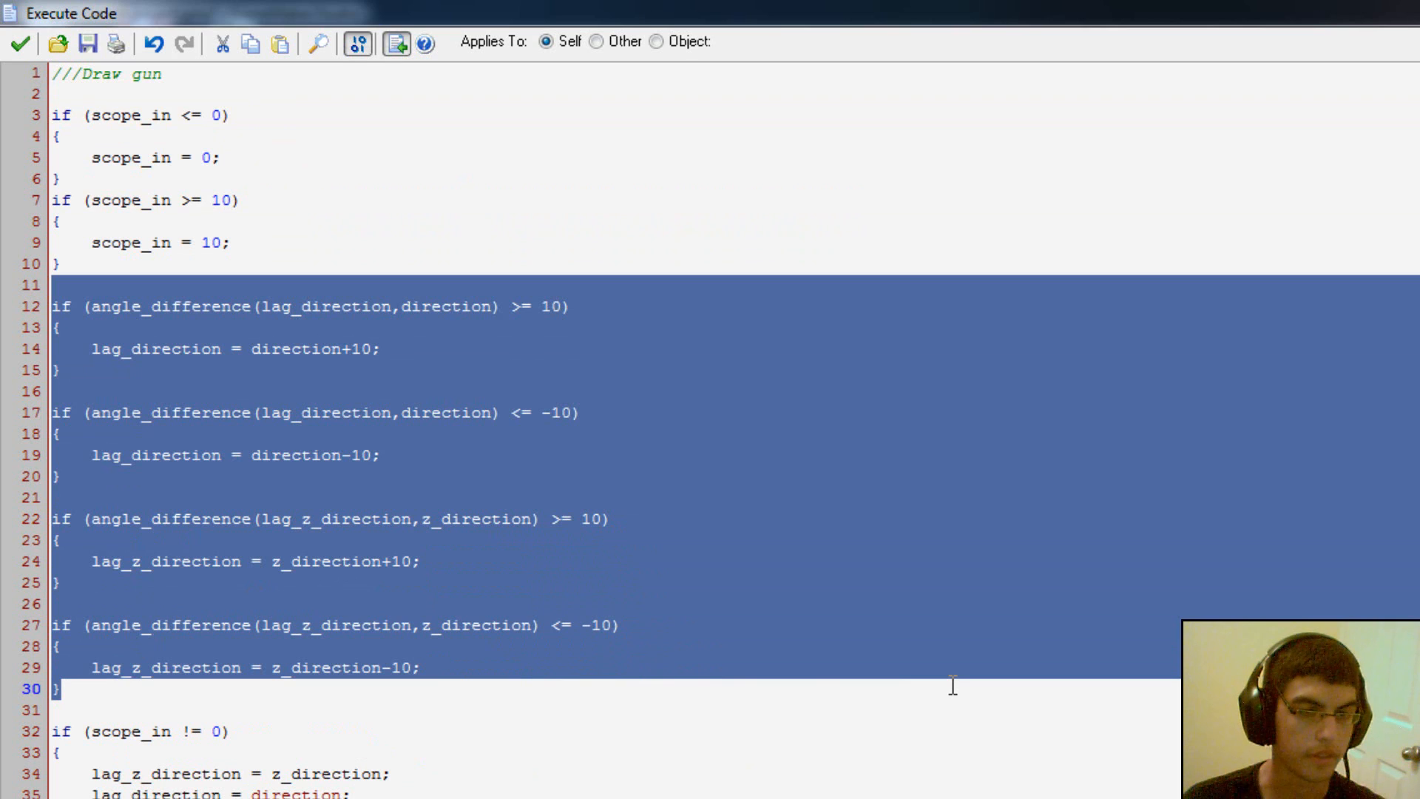
left_click(917, 688)
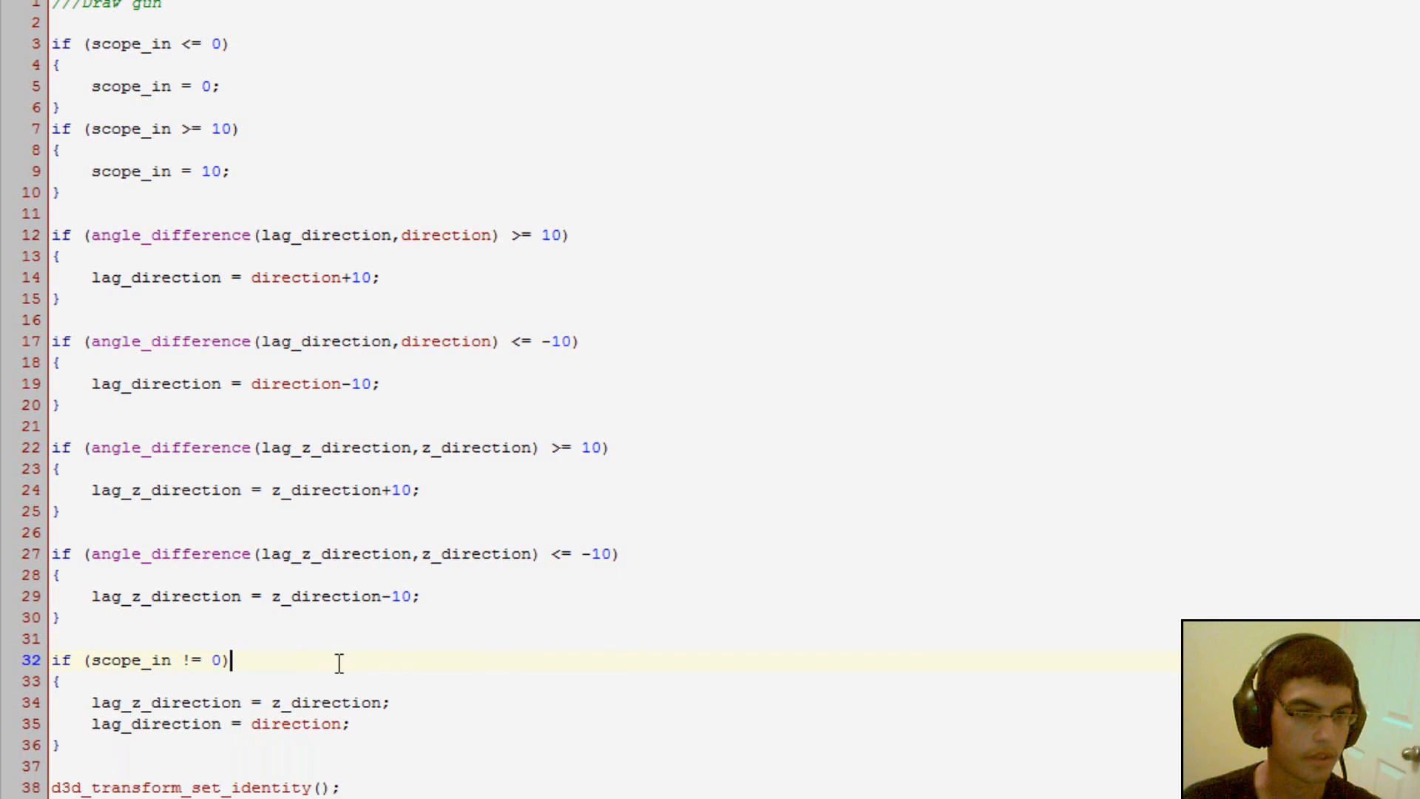
scroll("down", 3)
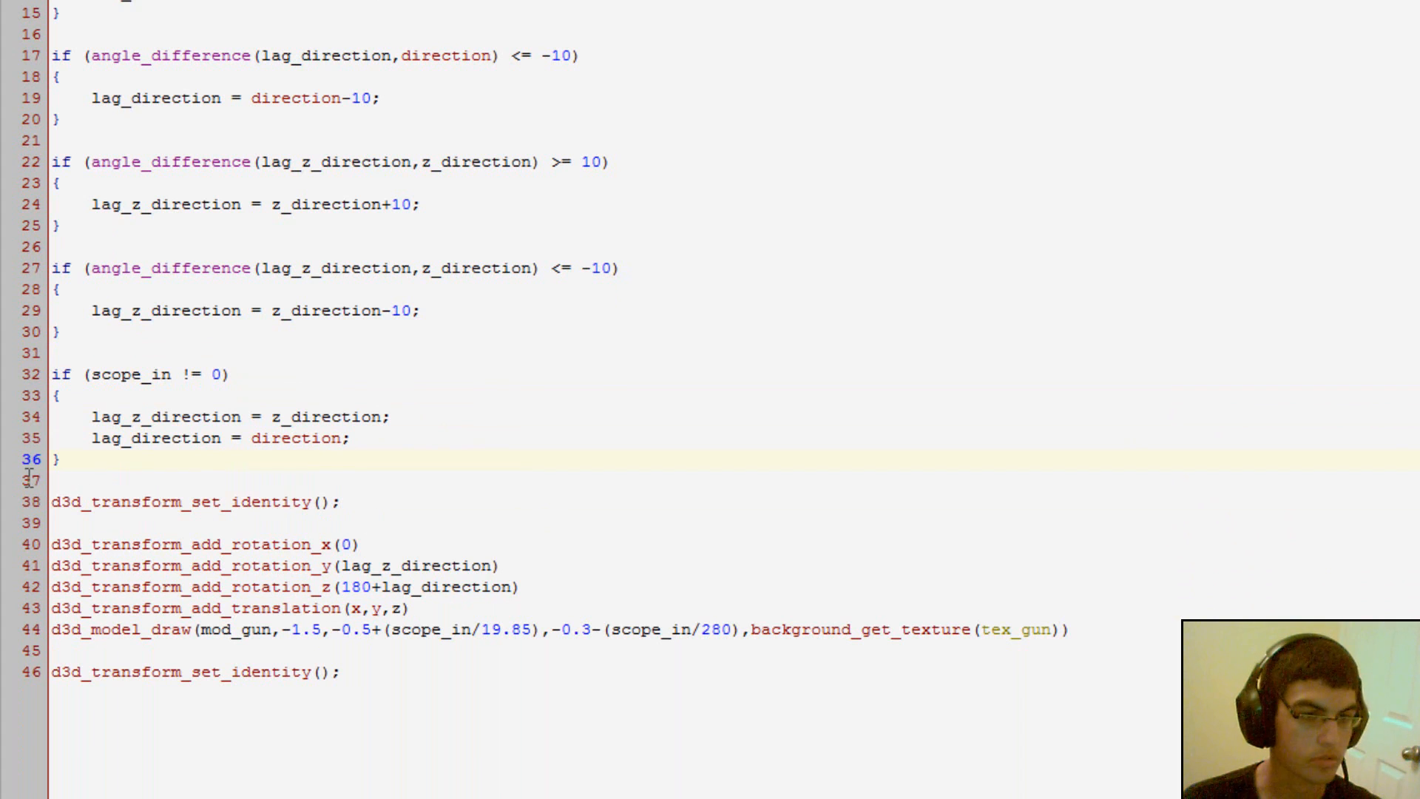
left_click(335, 672)
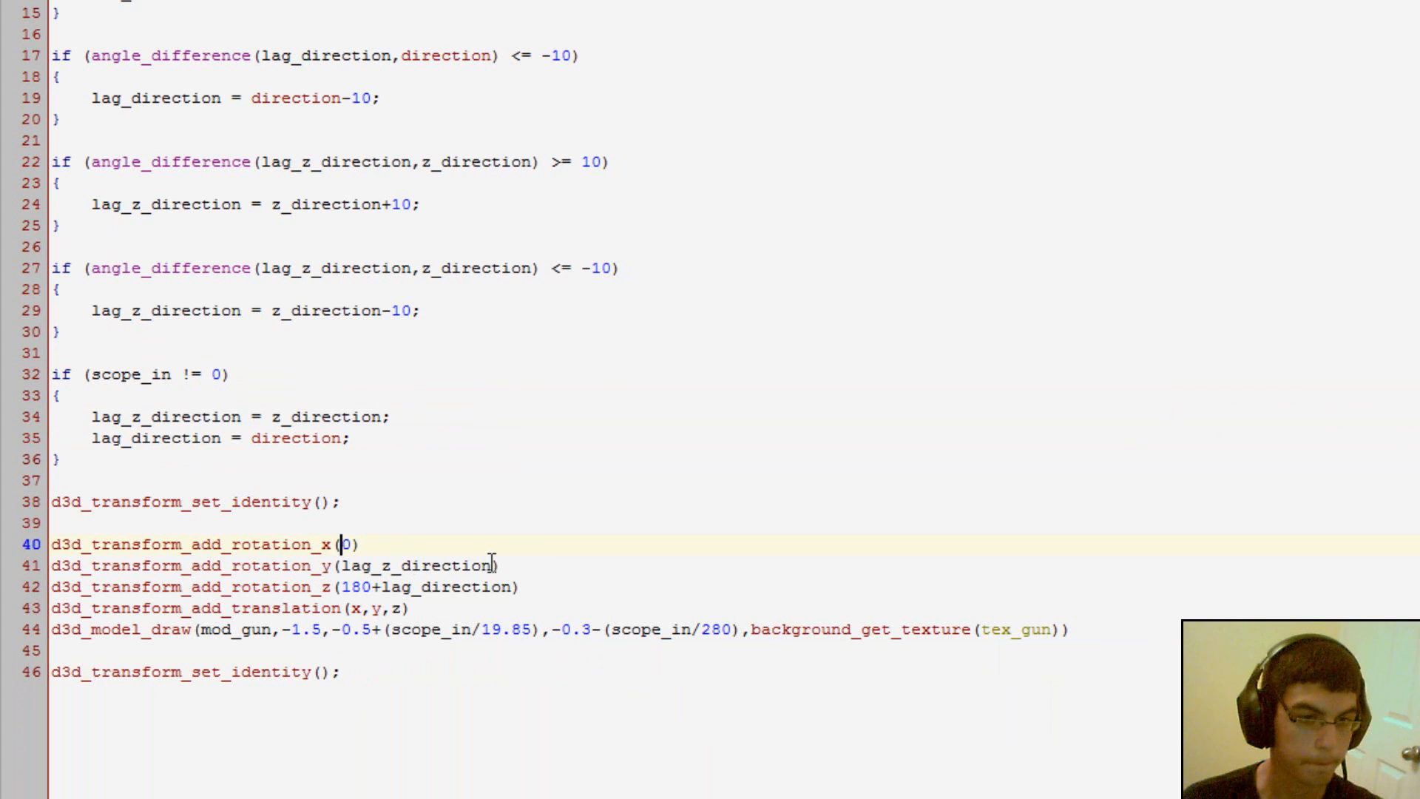
double_click(413, 565)
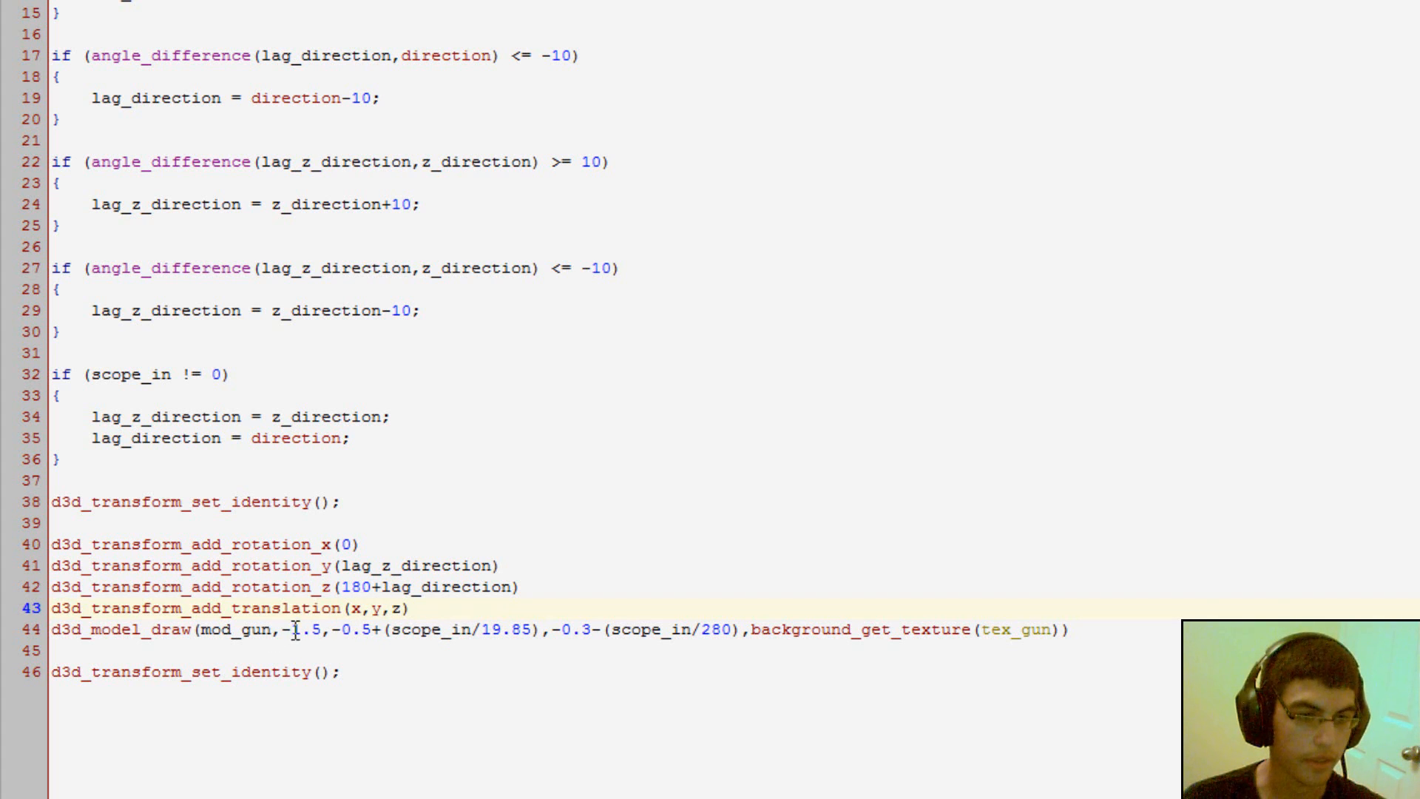
left_click(289, 630)
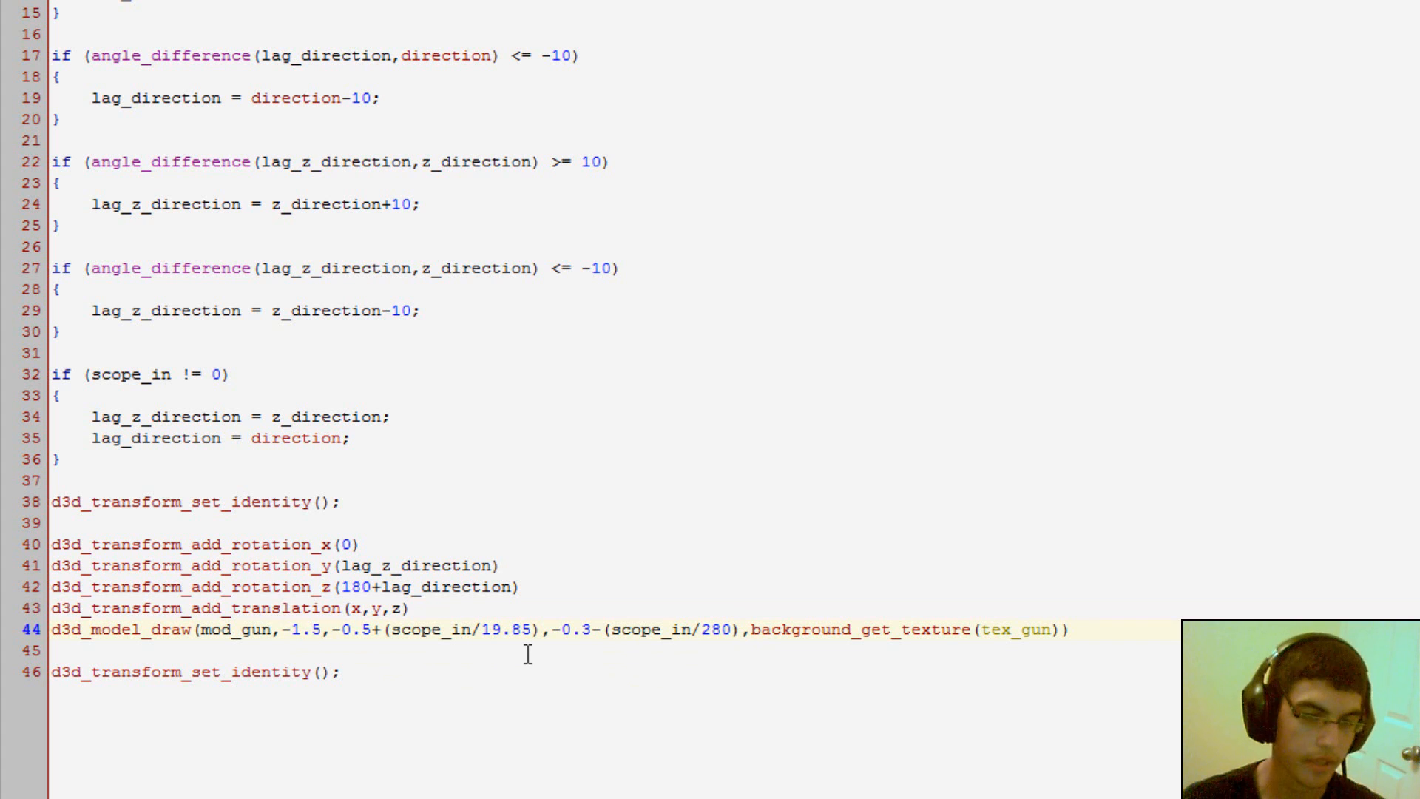
mouse_move(402, 564)
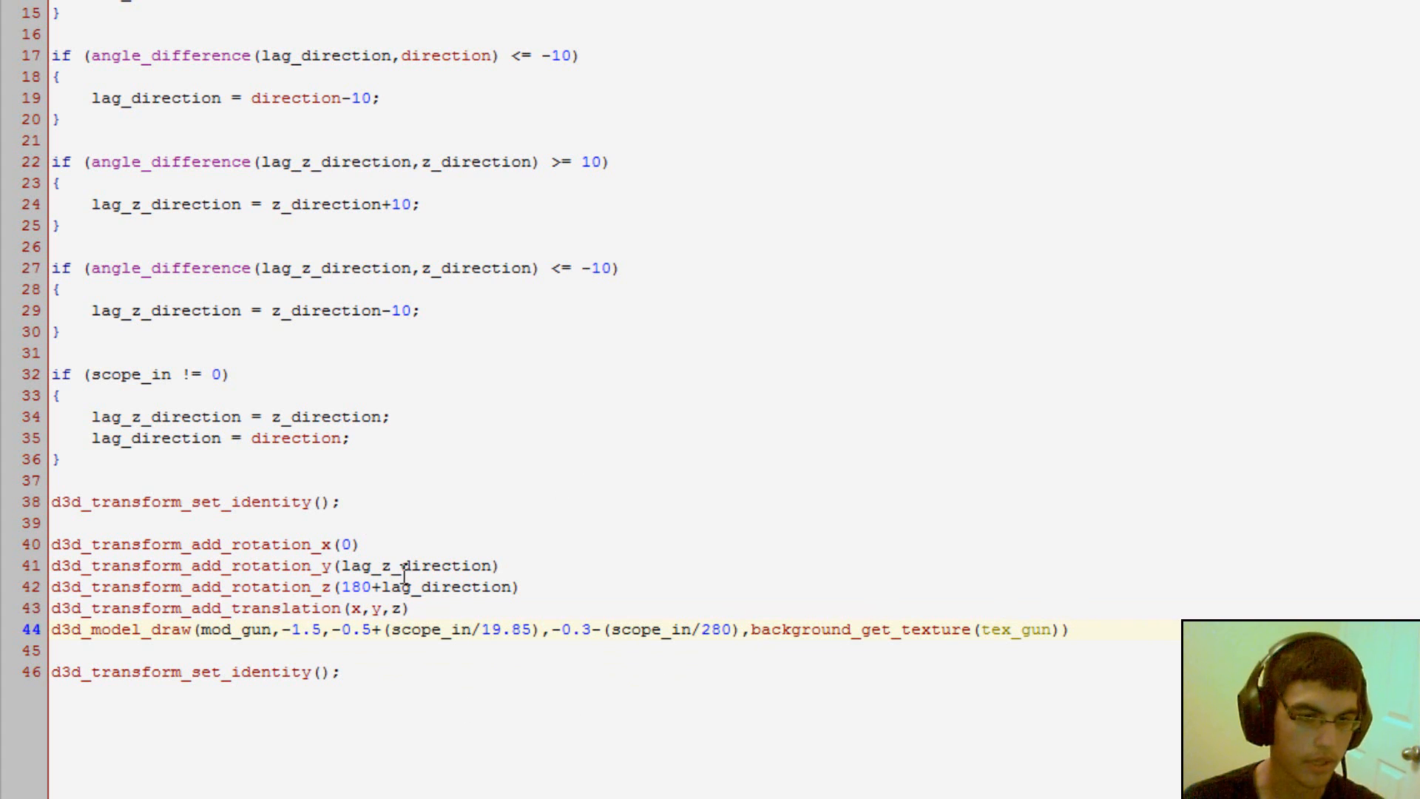
Step: Examine lag_z_direction in the y rotation and the gun texture argument of d3d_model_draw
double_click(372, 608)
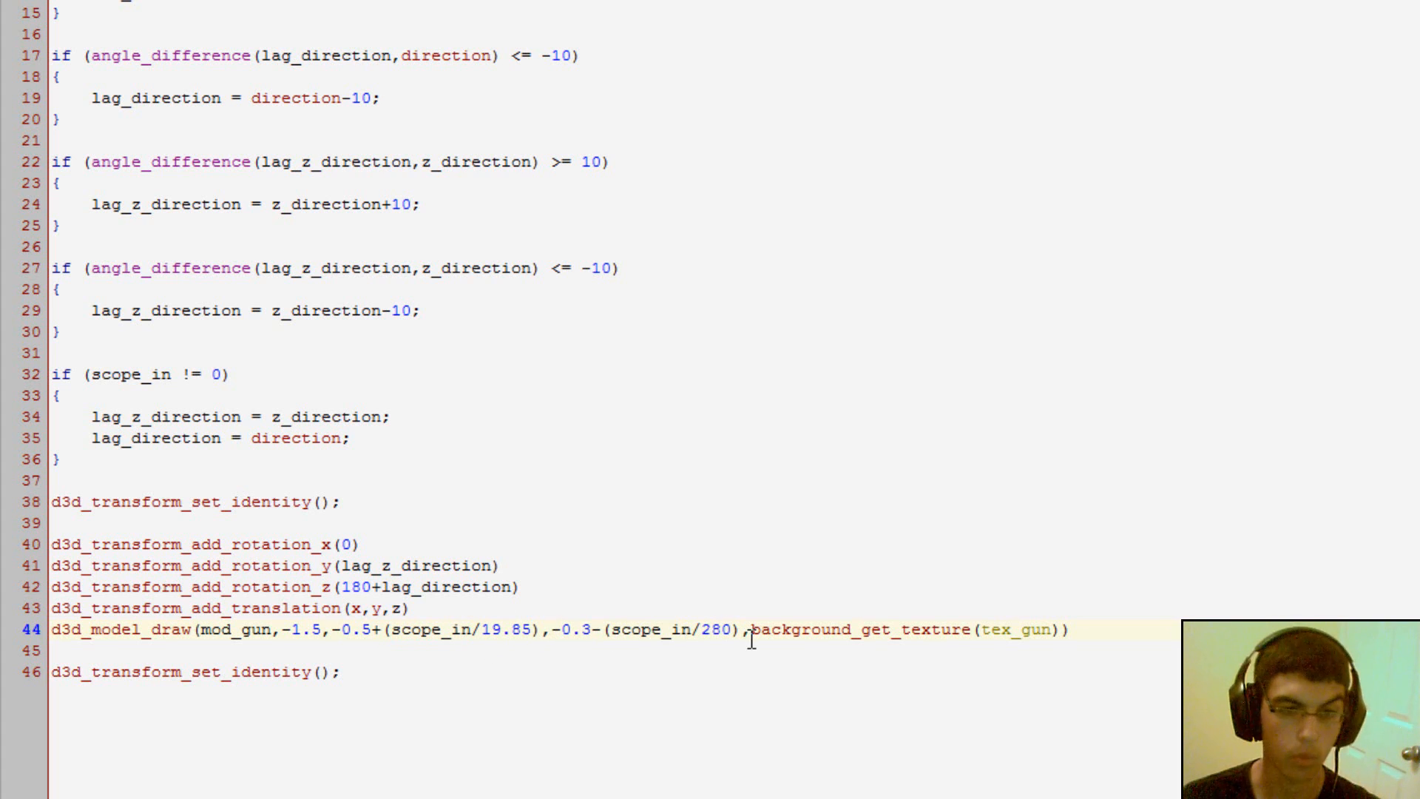
left_click(696, 630)
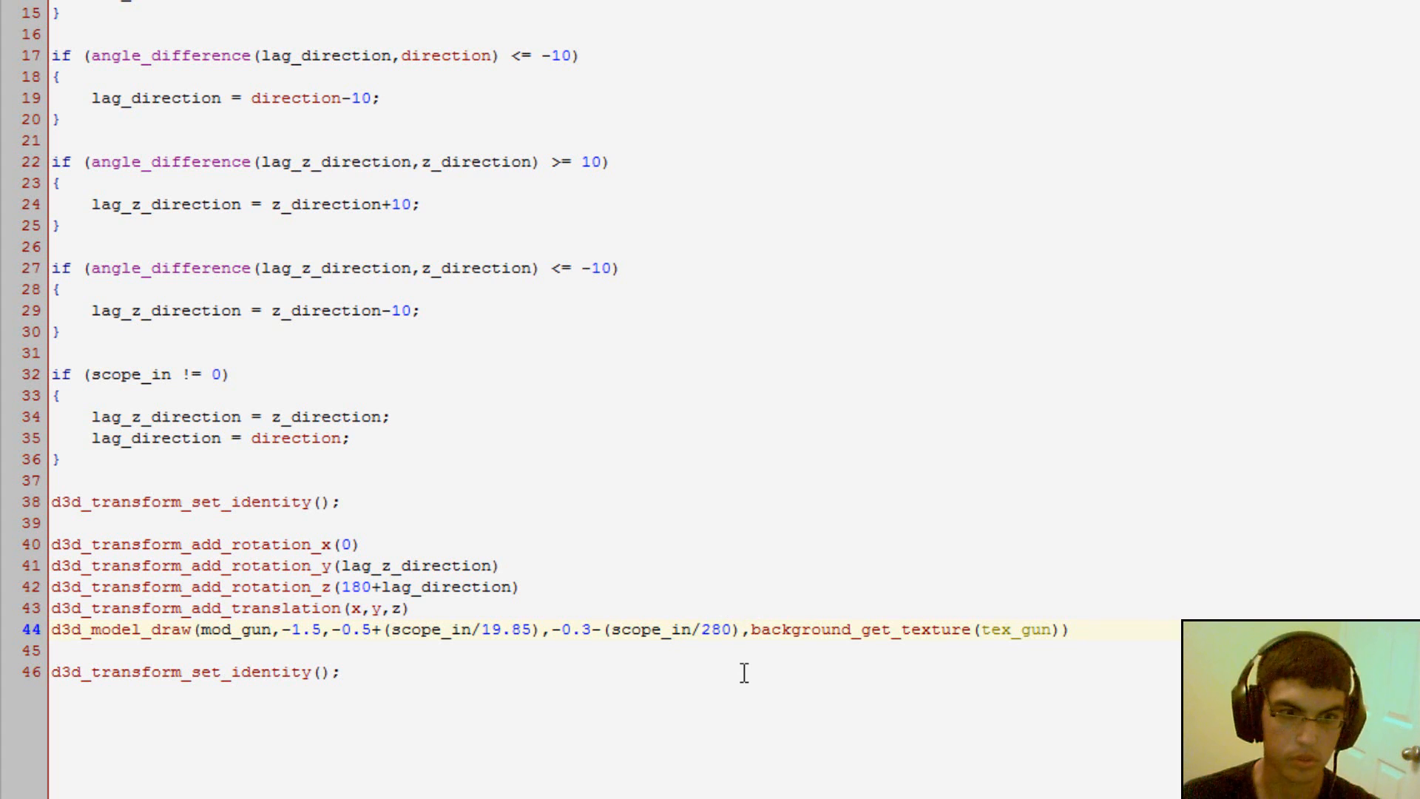
mouse_move(740, 614)
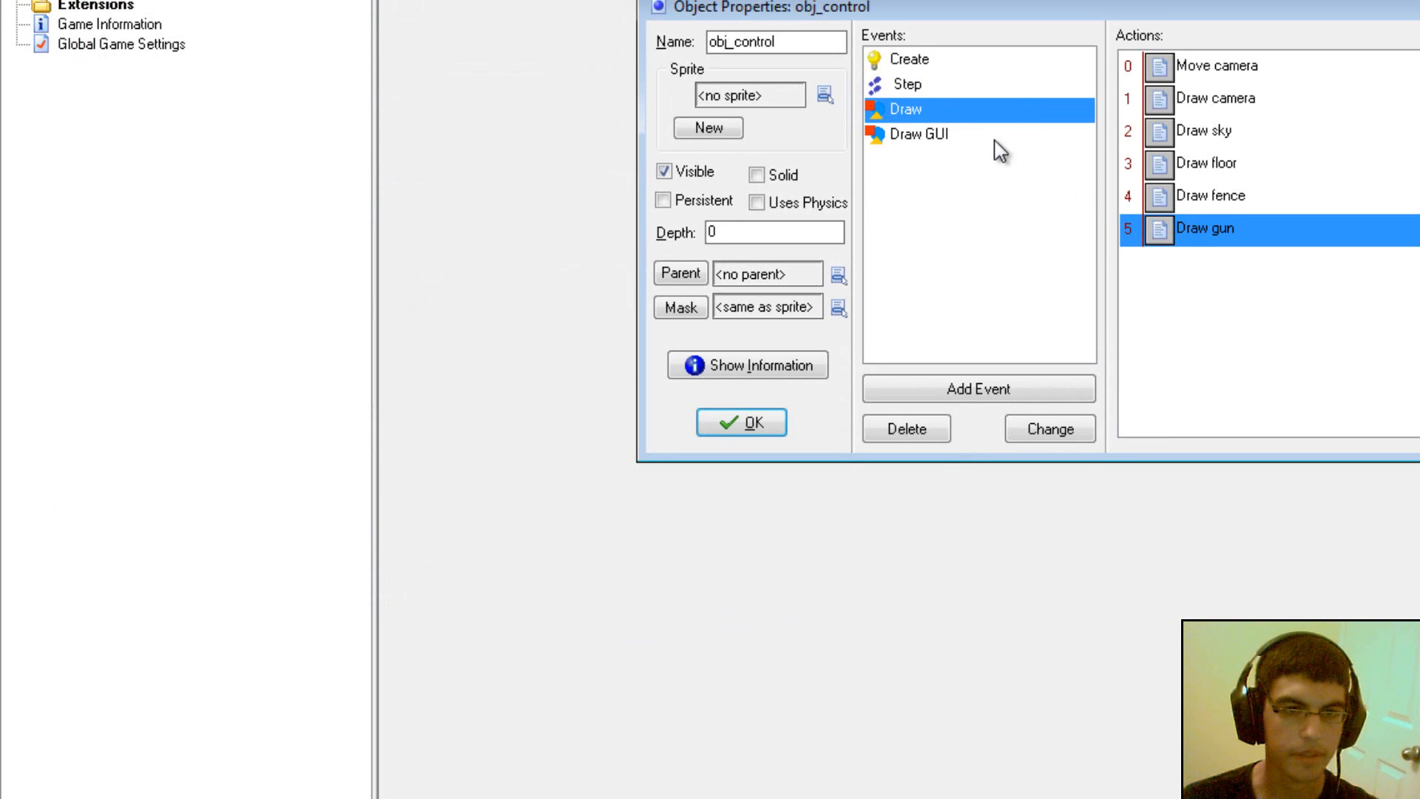
Step: Look at the Draw GUI event's single Draw scope action, then return to the Draw gun code
double_click(1204, 227)
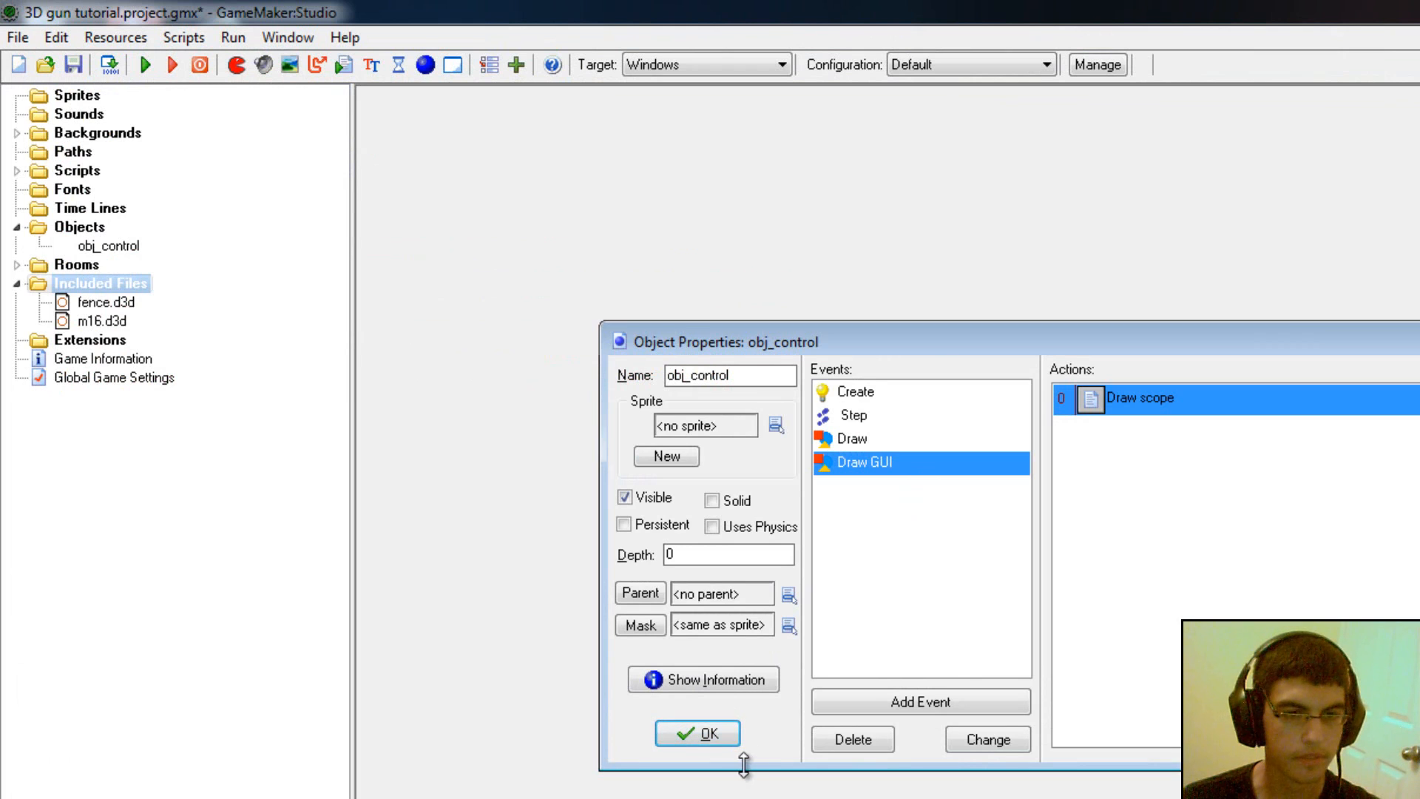
mouse_move(1024, 527)
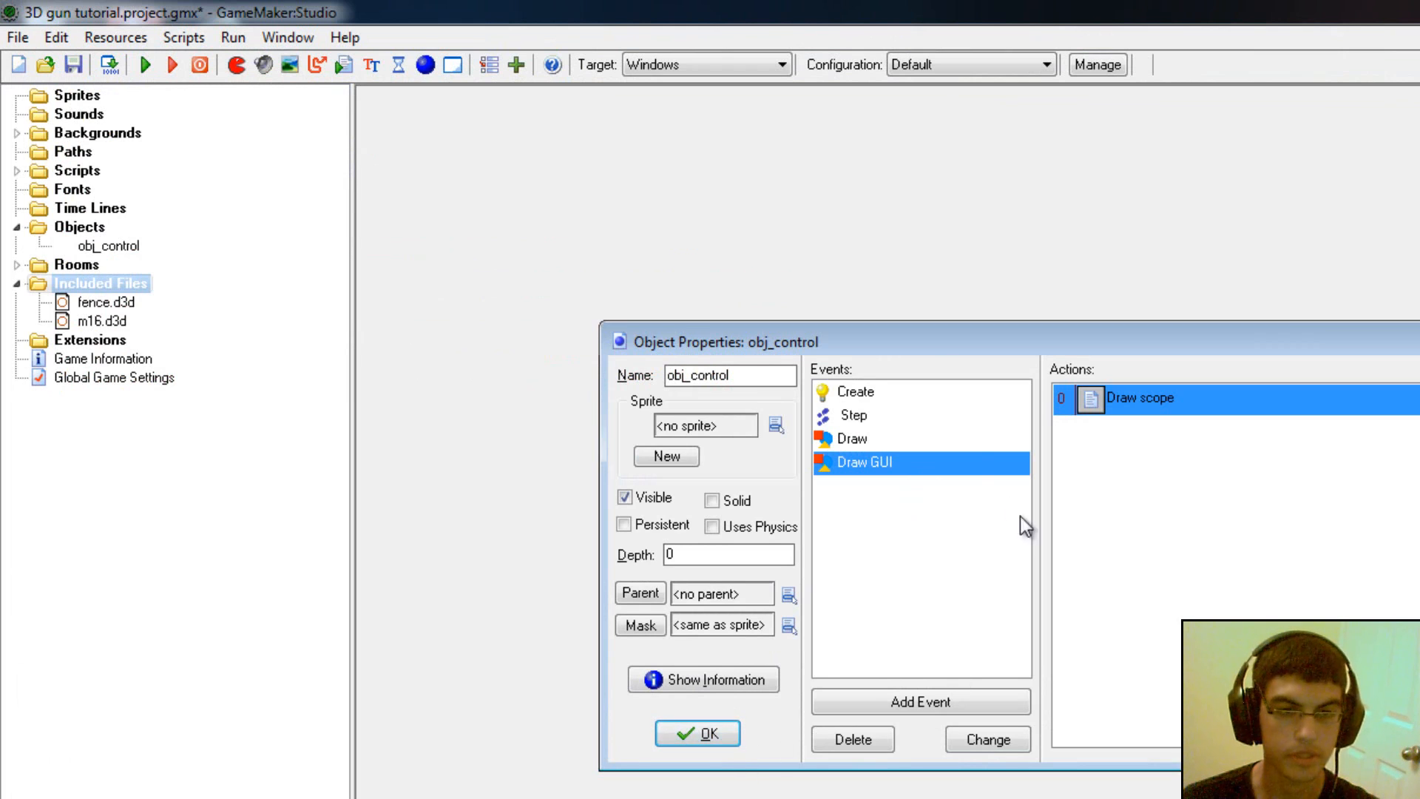
left_click(852, 438)
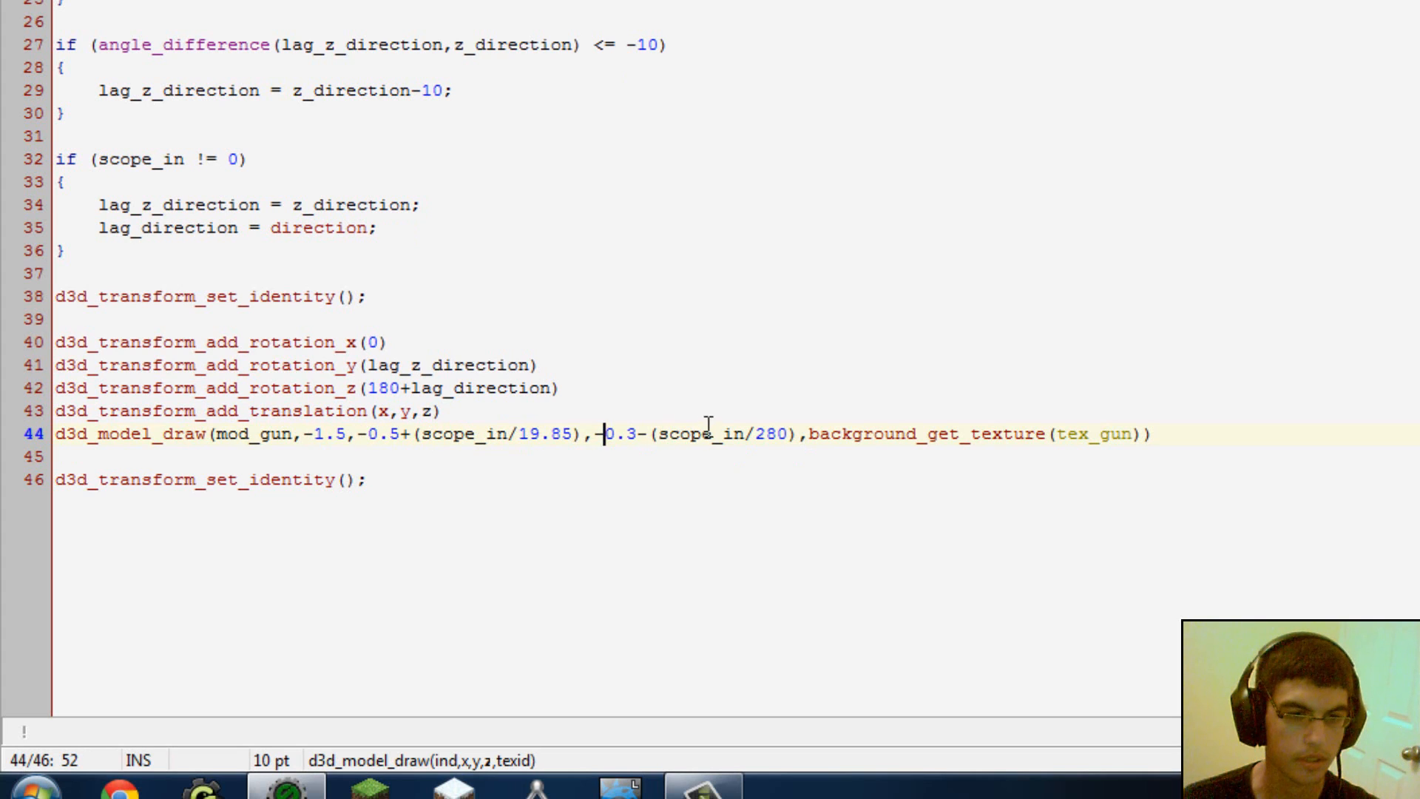
Step: Examine the gun model's draw offsets, x -1.5 and z -0.3, in d3d_model_draw
left_click(765, 434)
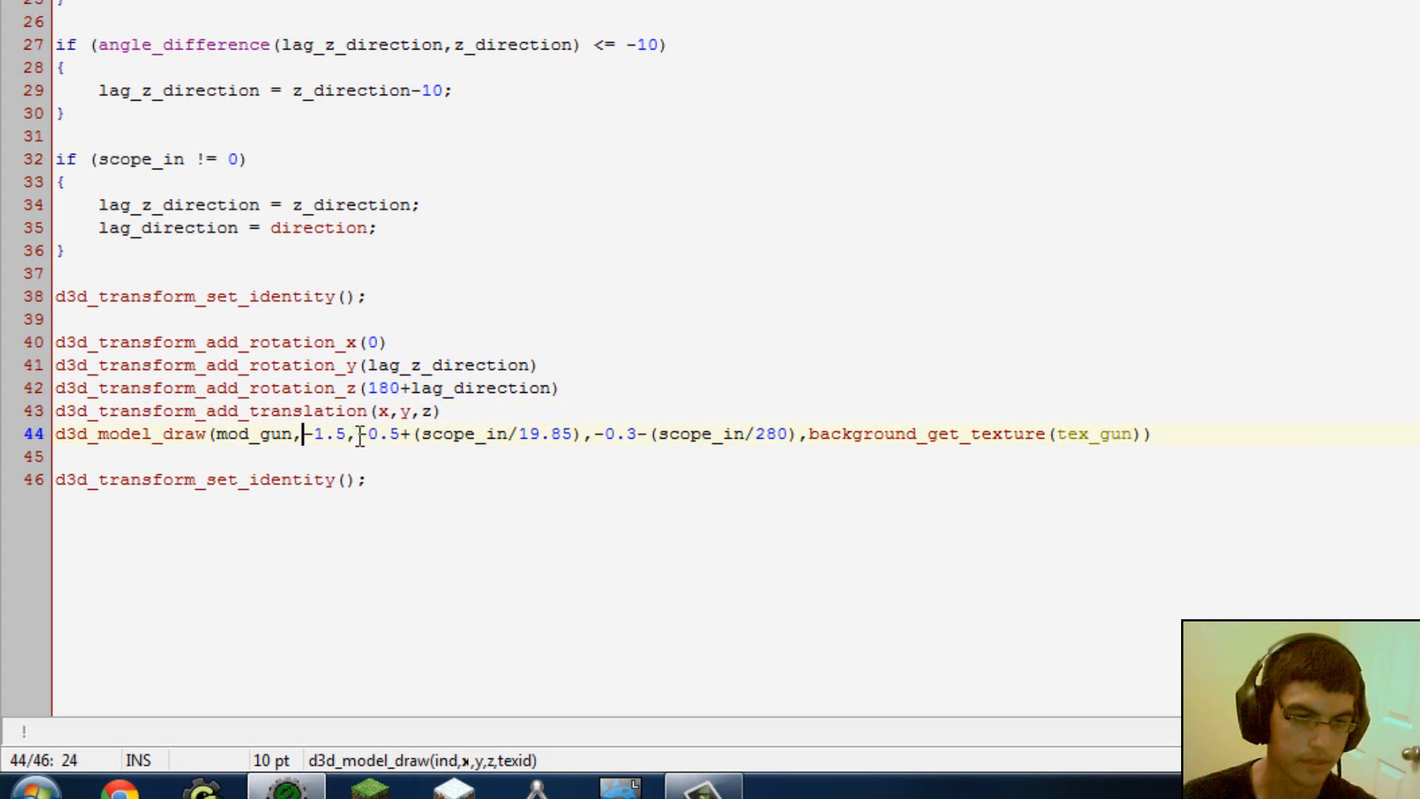
left_click(614, 433)
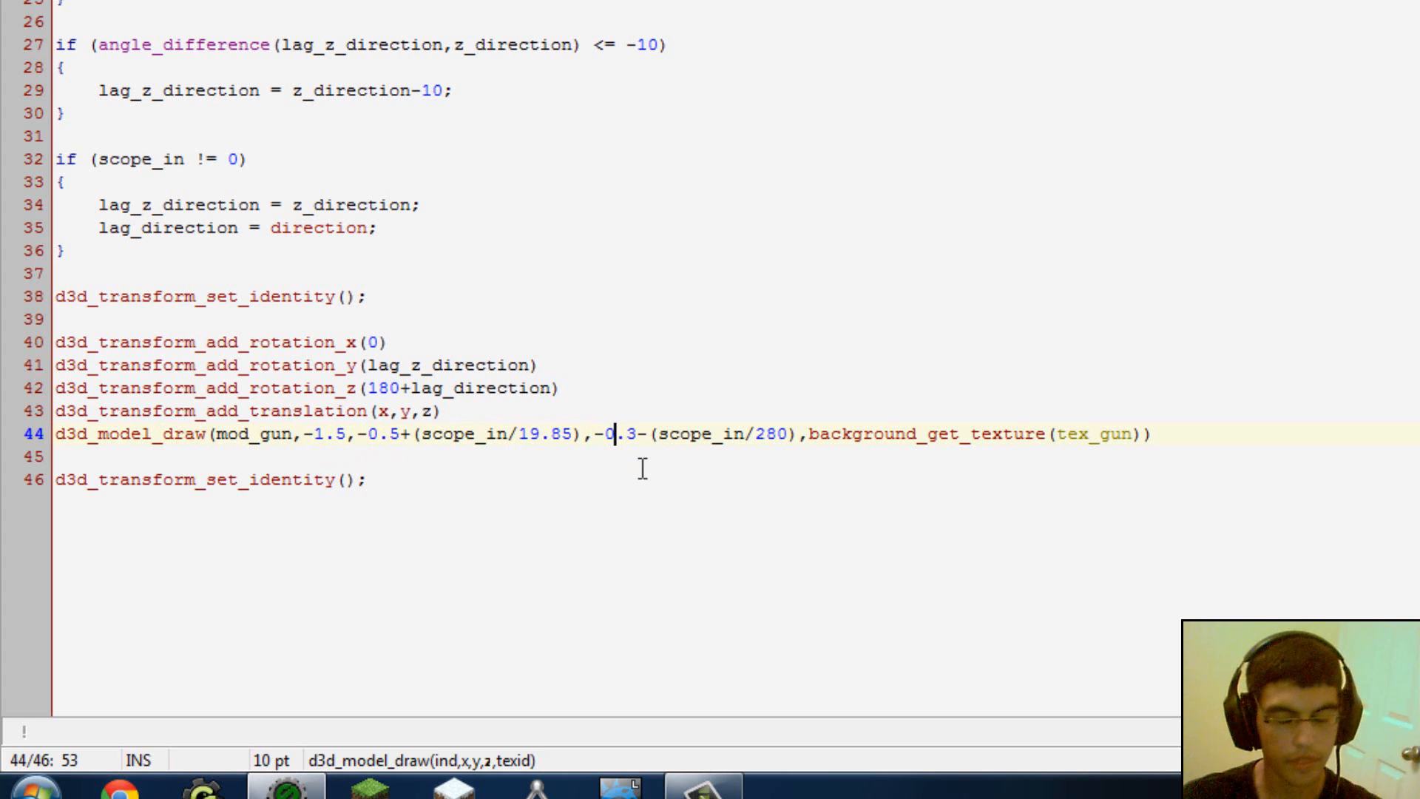